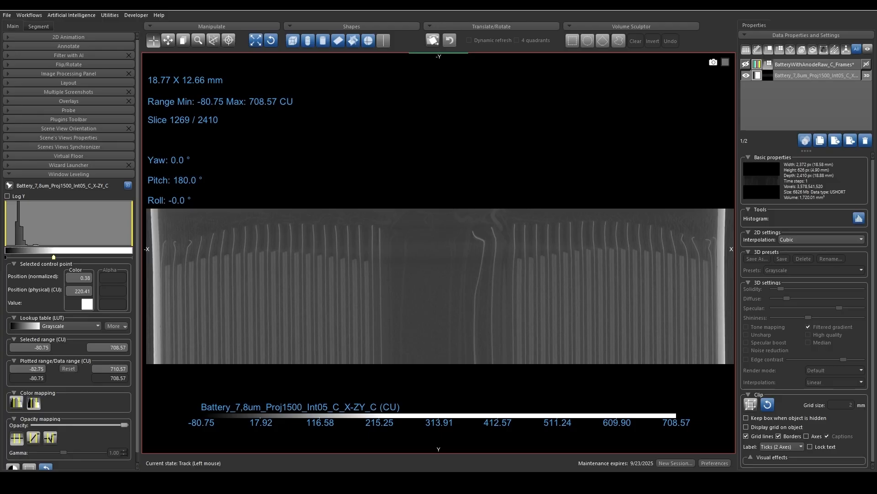
mouse_move(553, 107)
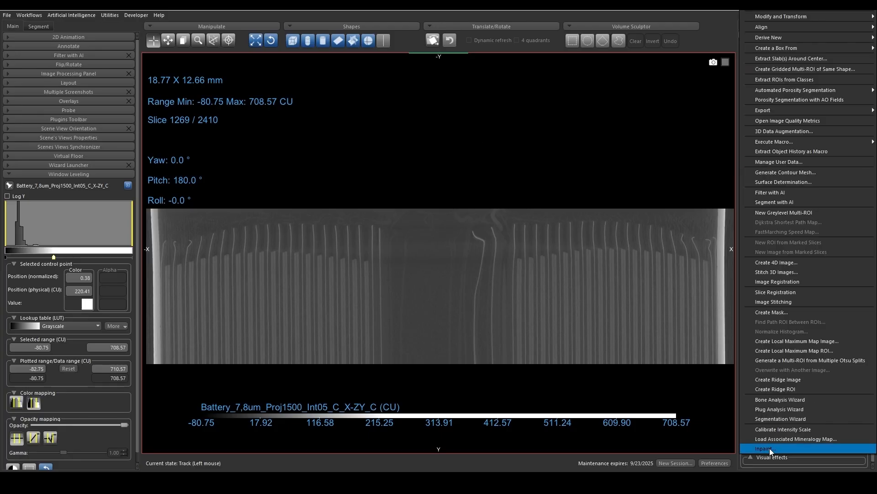
Launch the Segmentation Wizard on the battery CT dataset from its Data Properties menu
left_click(762, 448)
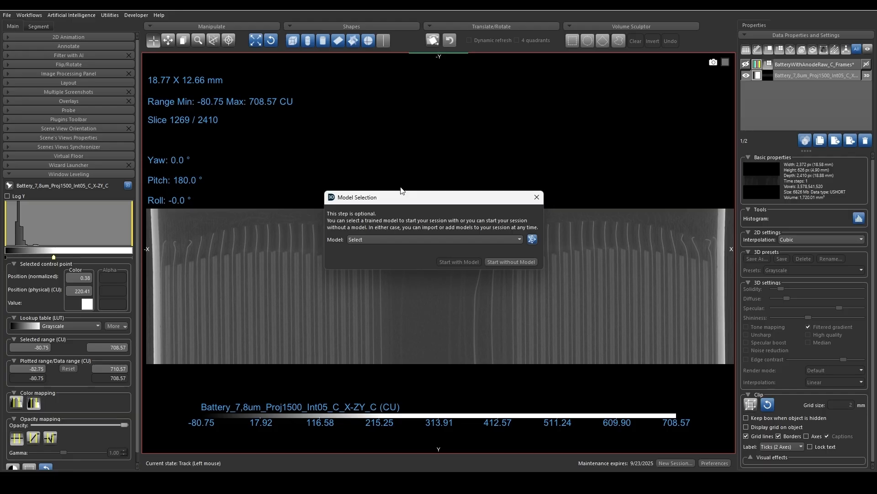
mouse_move(441, 202)
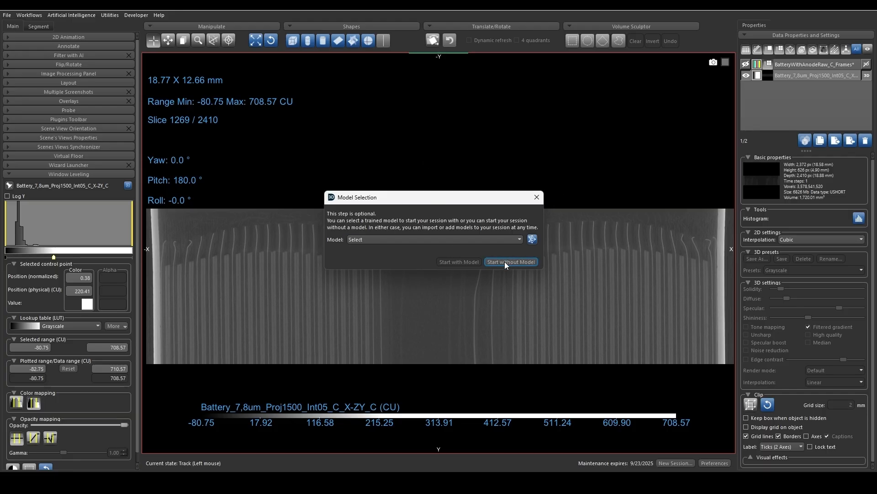
Start the wizard session without a pretrained model and browse the battery slices
left_click(510, 261)
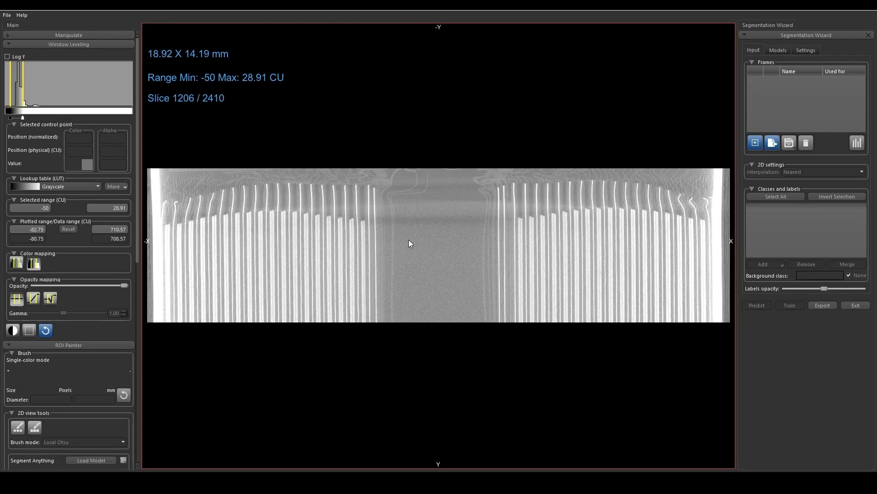
scroll("up", 3)
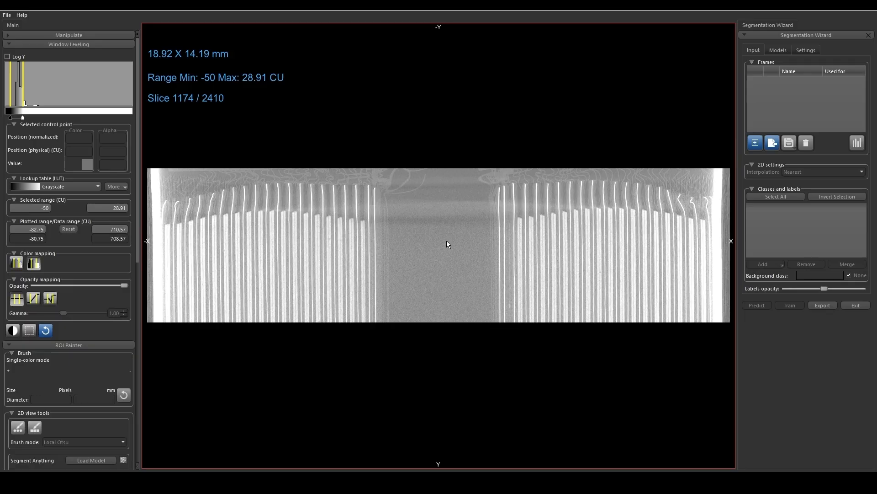
mouse_move(330, 287)
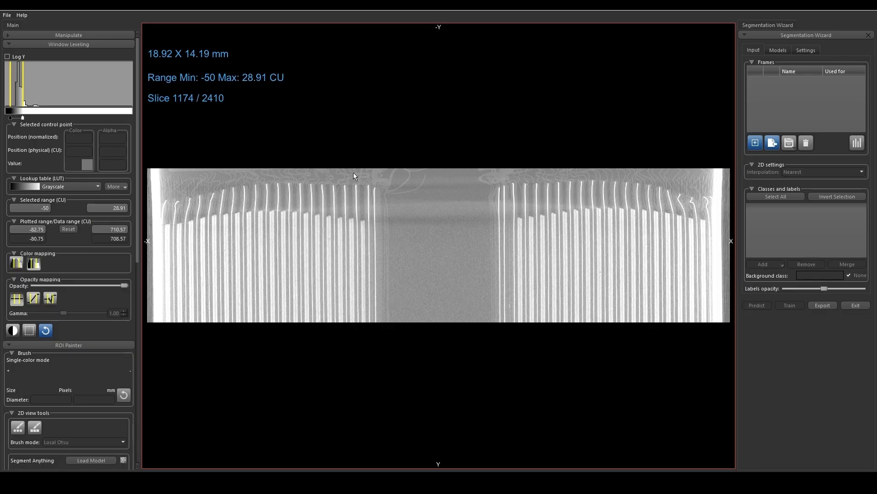
mouse_move(501, 192)
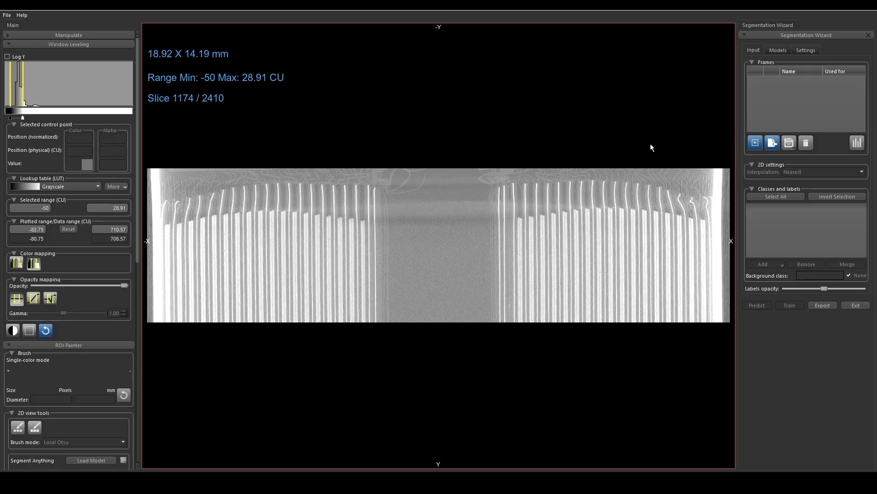
mouse_move(163, 127)
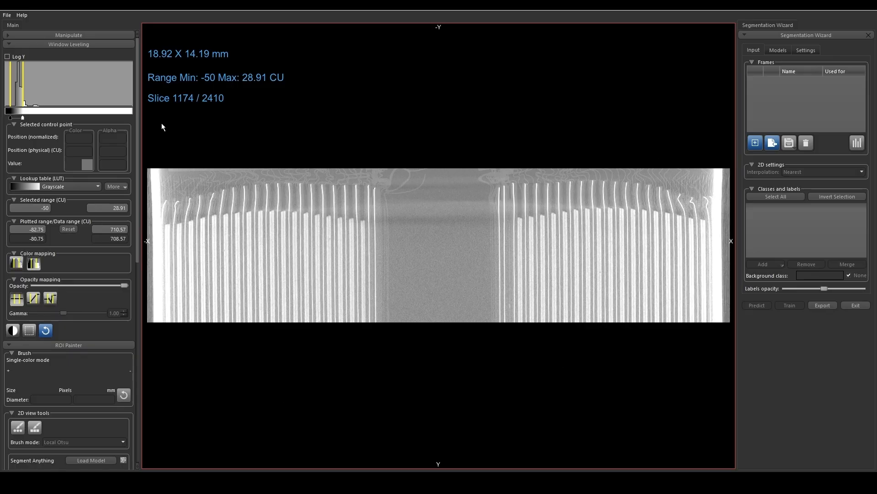
mouse_move(506, 218)
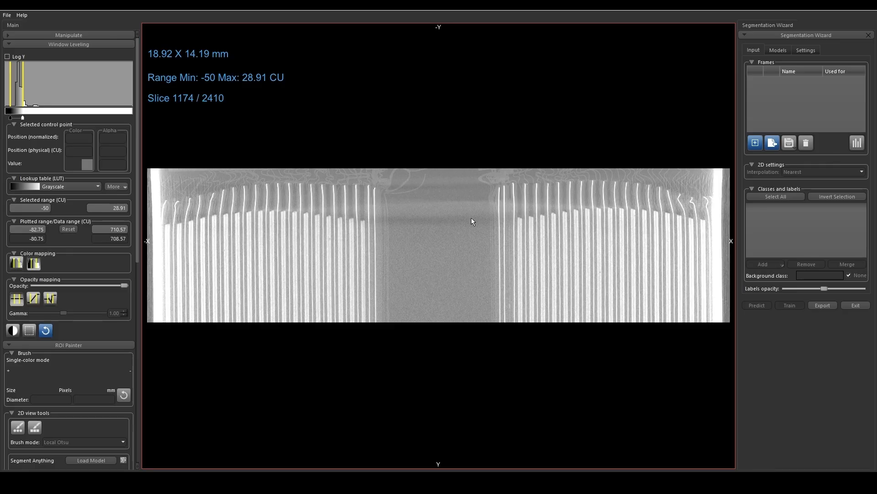
mouse_move(551, 240)
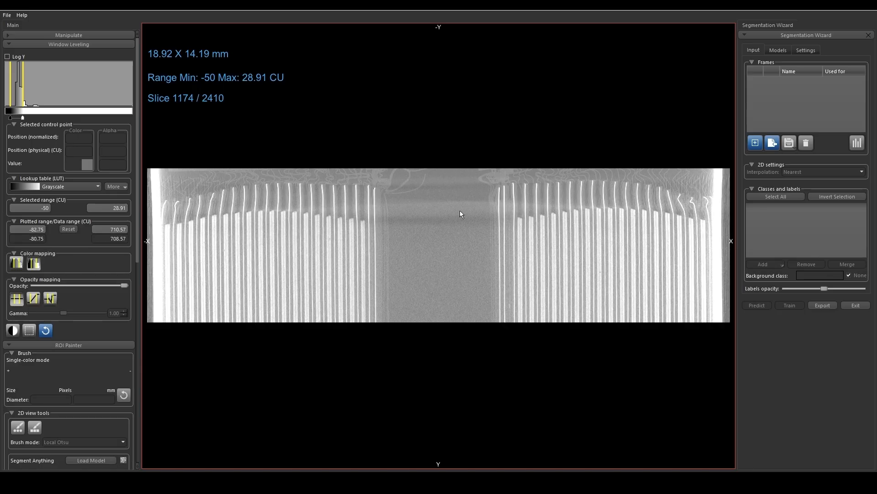
mouse_move(208, 211)
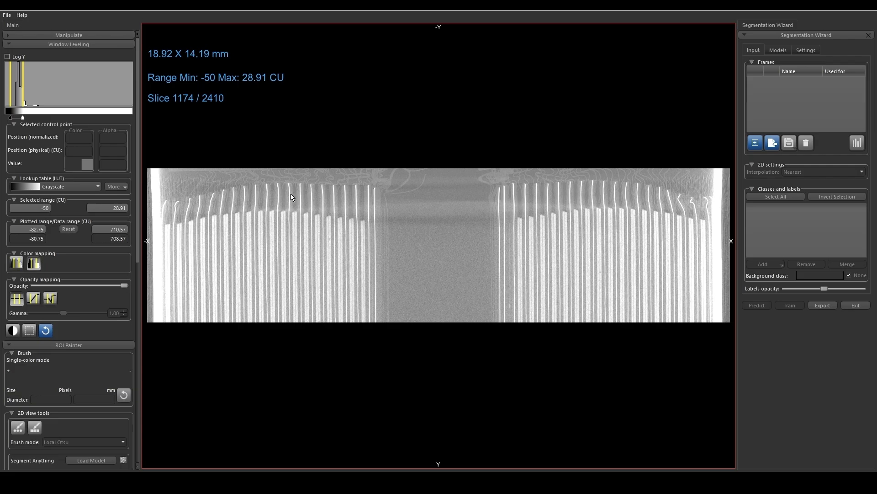
Add a training frame with two default classes and raise the slice contrast
scroll("up", 3)
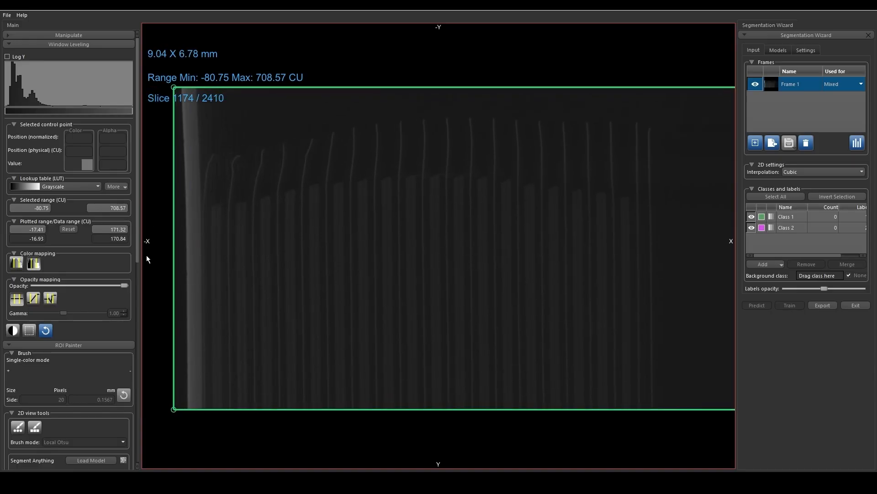
mouse_move(87, 125)
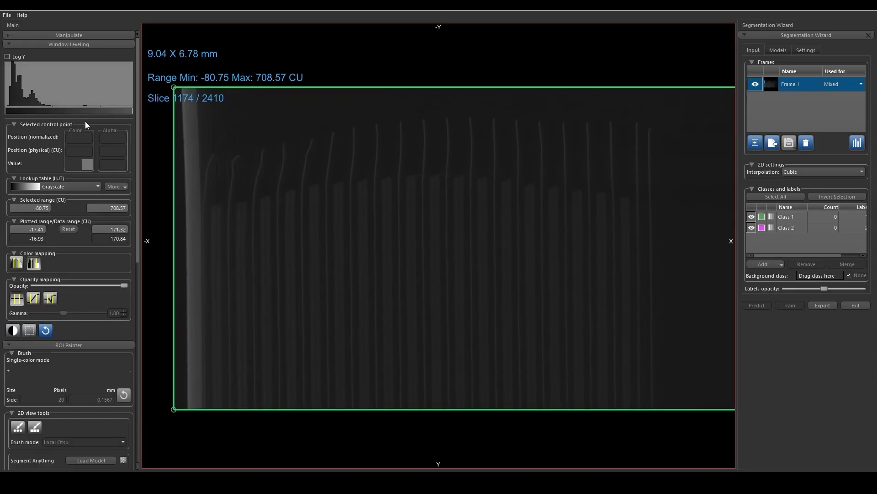
left_click(68, 229)
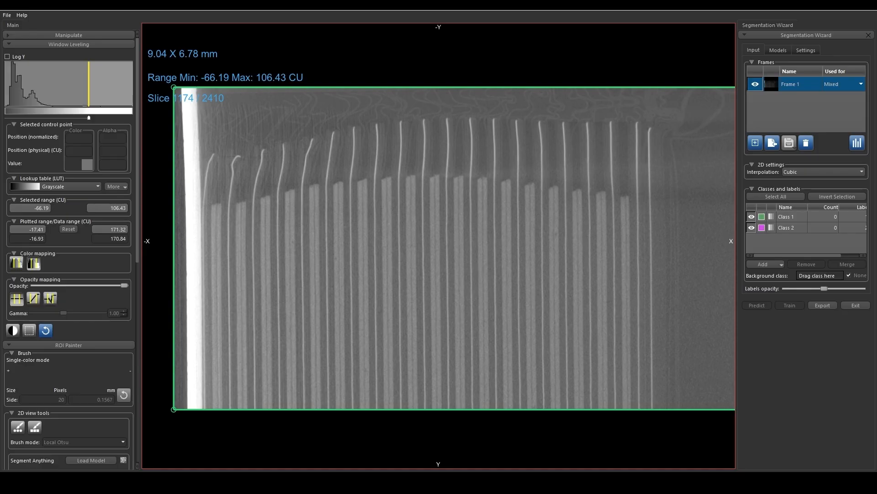
mouse_move(802, 225)
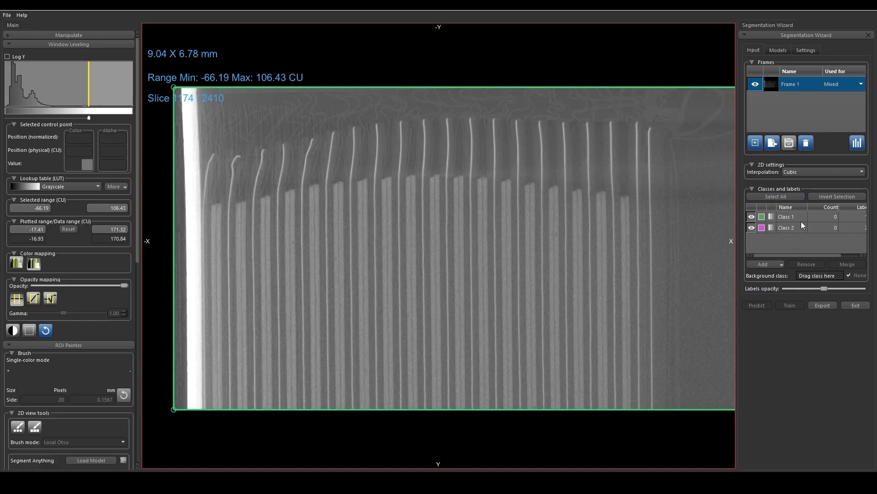
mouse_move(789, 258)
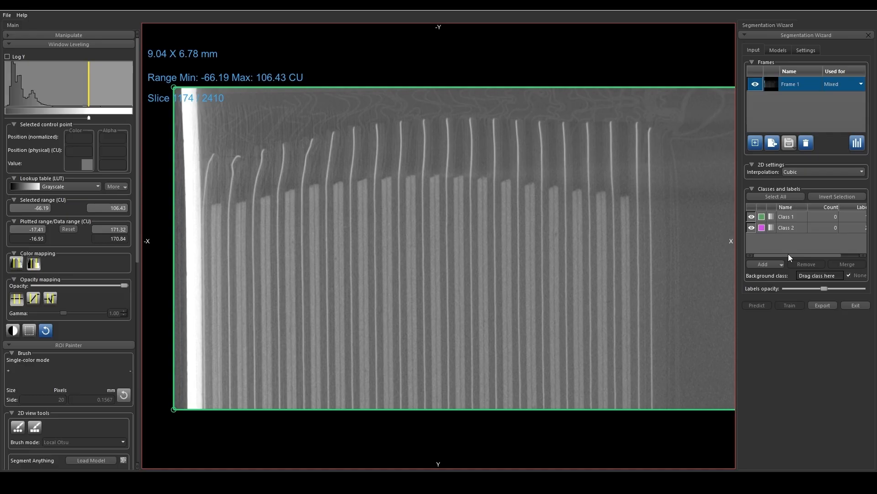
mouse_move(790, 215)
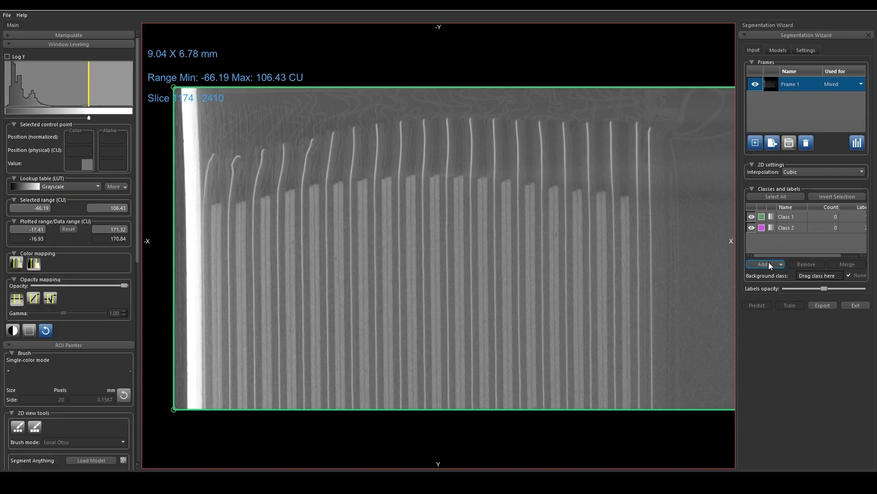
Resize Frame 1 so it encloses only the left electrode-layer stack
scroll("down", 3)
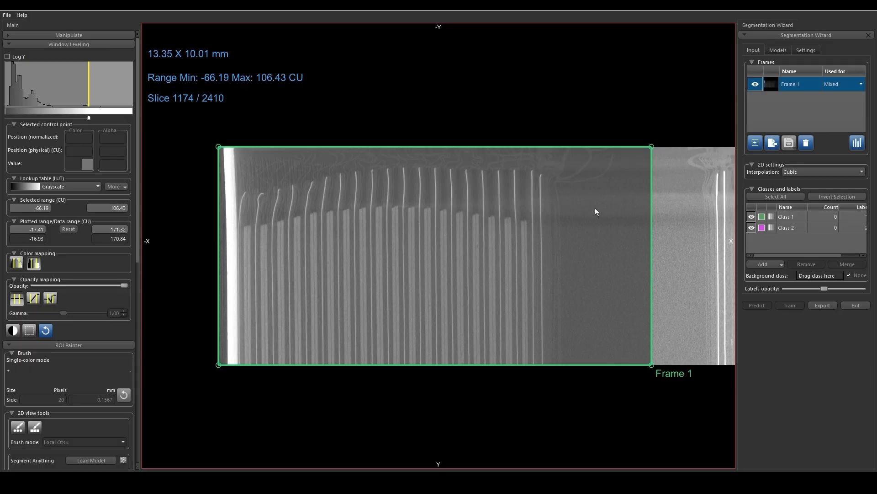
mouse_move(650, 184)
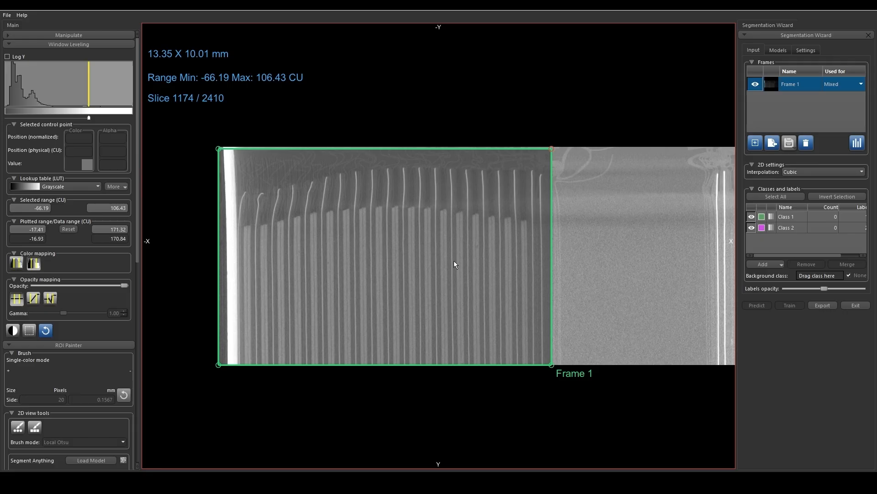
mouse_move(551, 229)
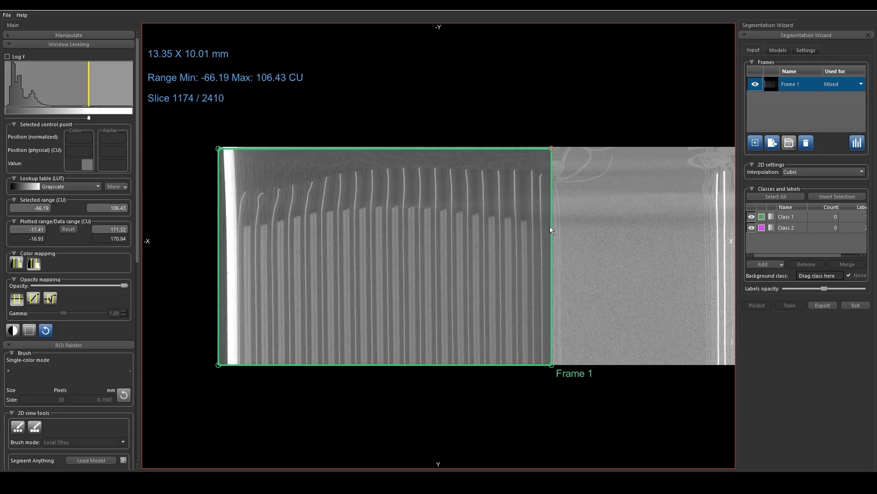
mouse_move(784, 245)
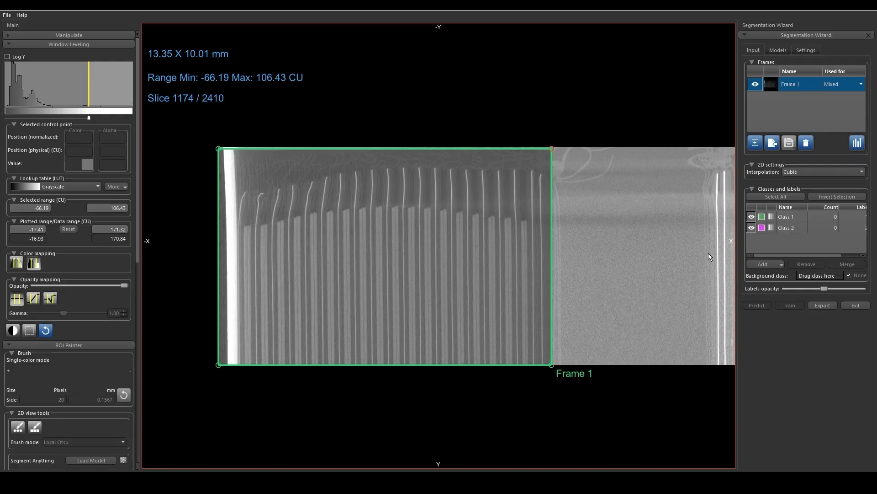
mouse_move(202, 222)
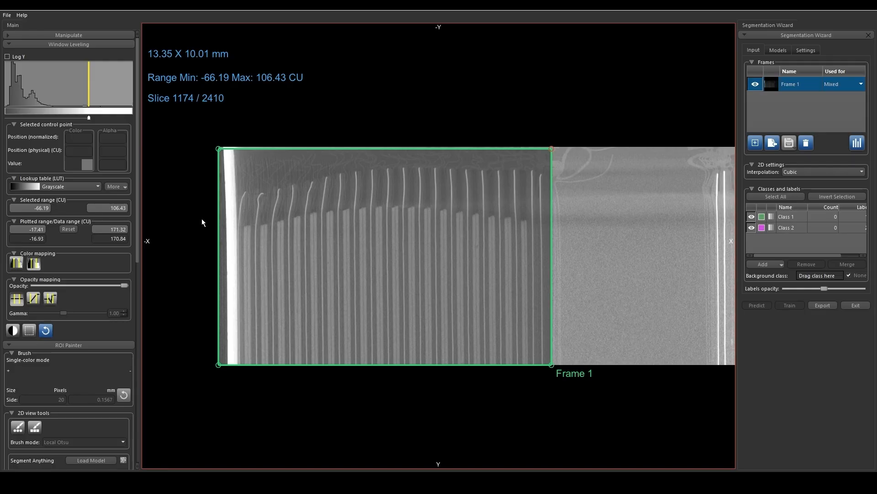
scroll("up", 3)
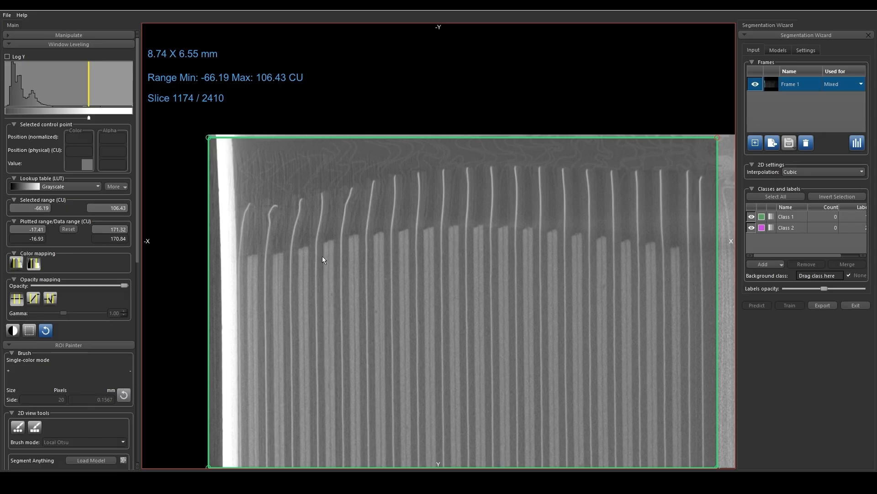
mouse_move(235, 289)
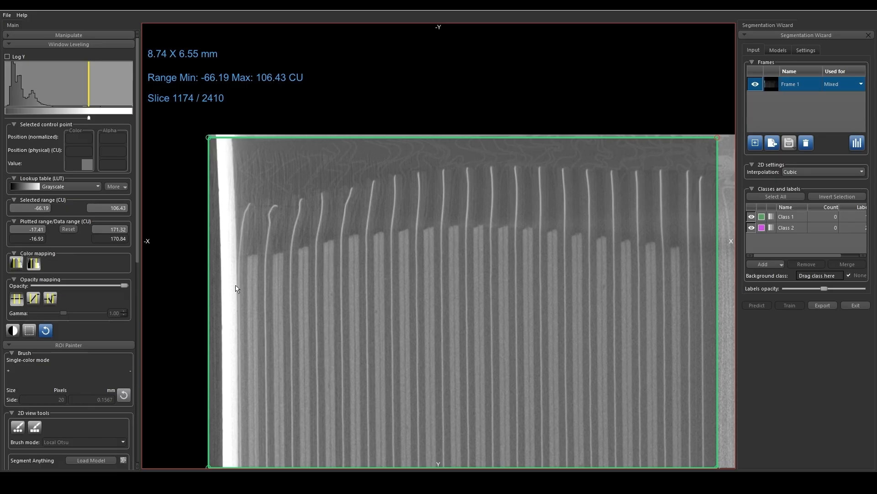
mouse_move(752, 284)
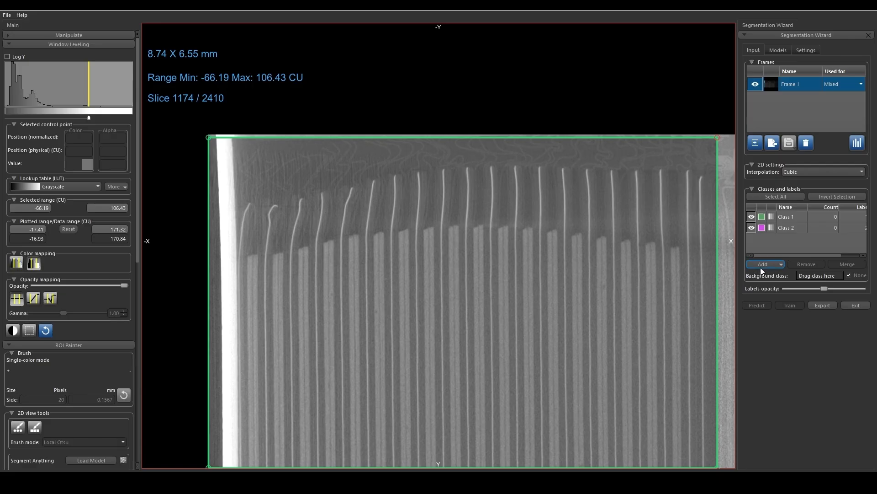
Add three more classes to the frame at once, giving five classes
left_click(780, 263)
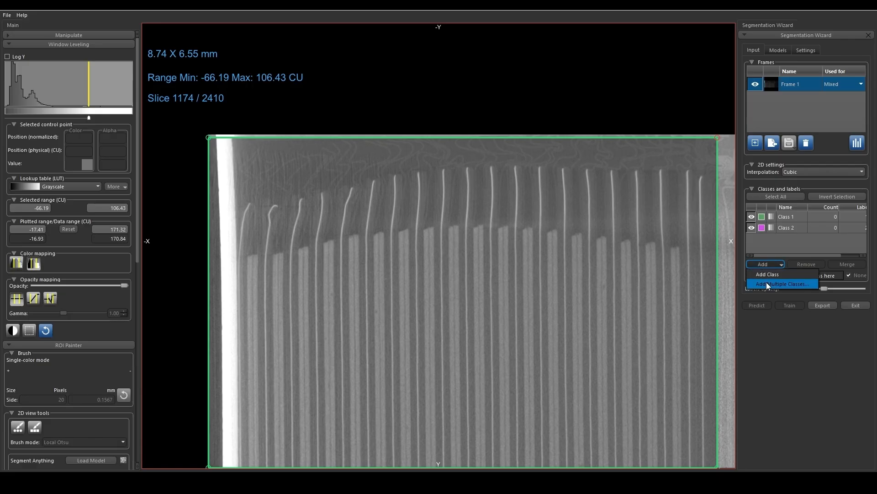
left_click(781, 284)
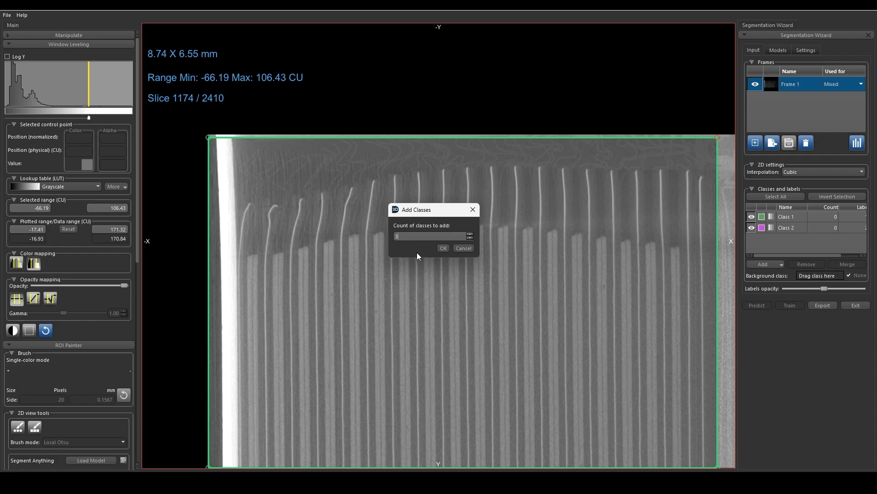
left_click(442, 248)
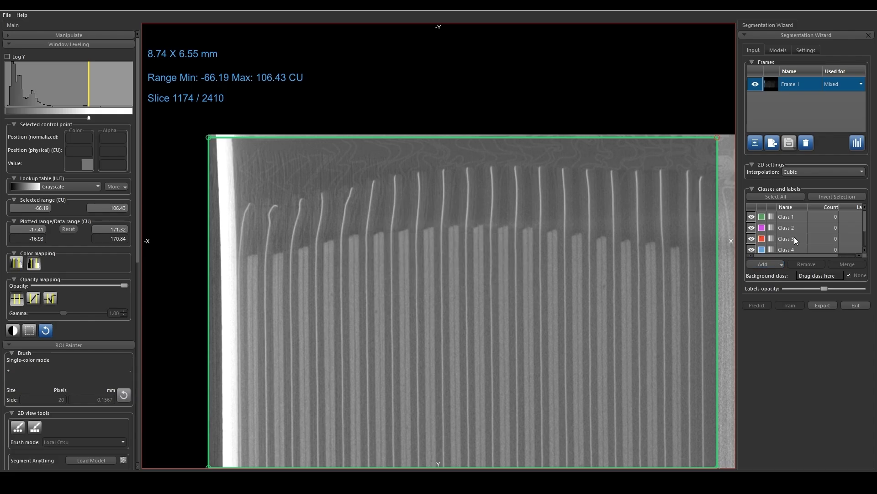
scroll("down", 3)
type("backgroun")
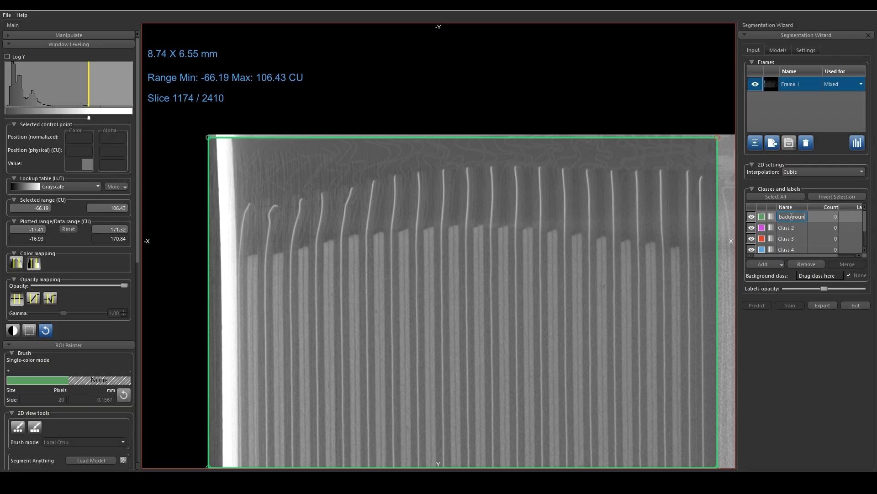
Rename classes to casing and cathode, then select background as the painting class
left_click(789, 227)
type("casing")
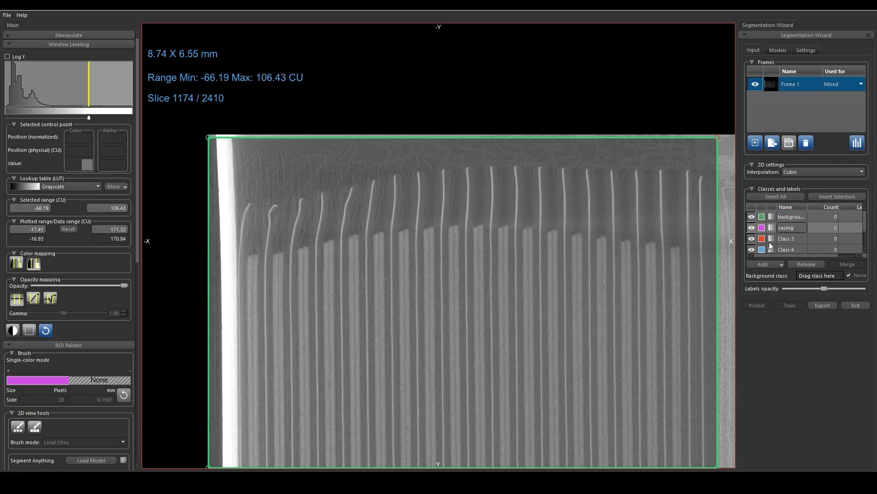
left_click(786, 237)
type("collect")
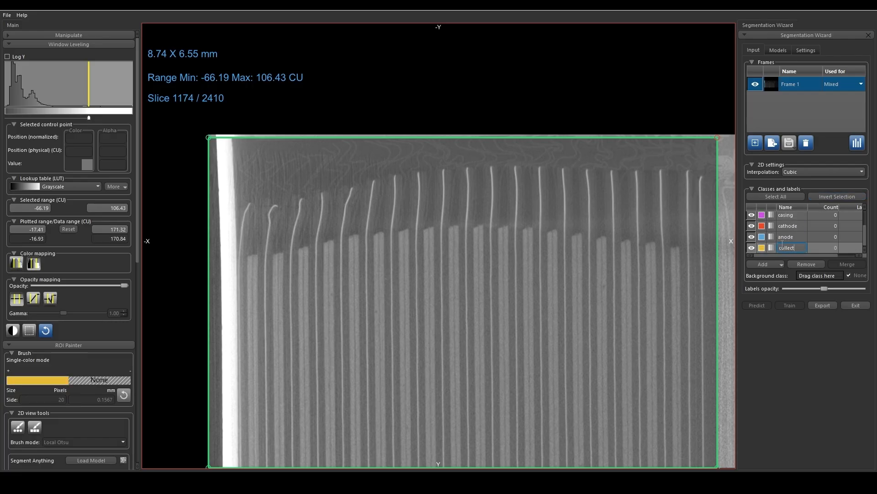
left_click(790, 226)
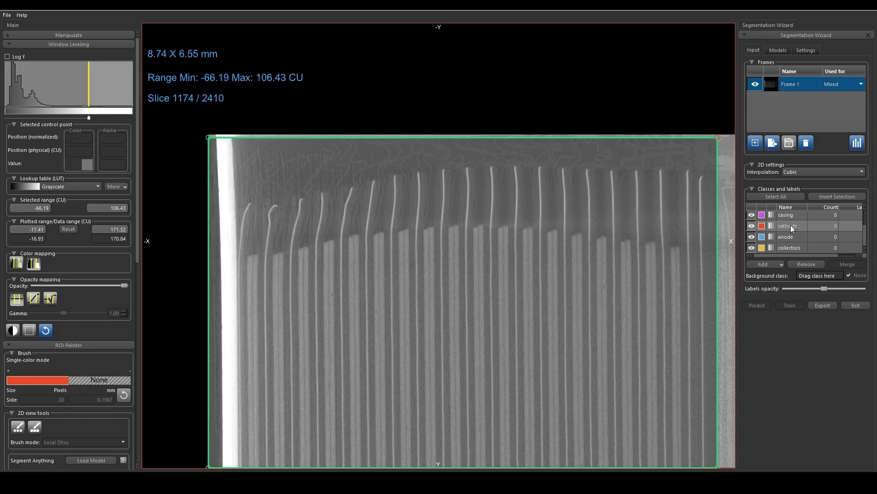
left_click(762, 264)
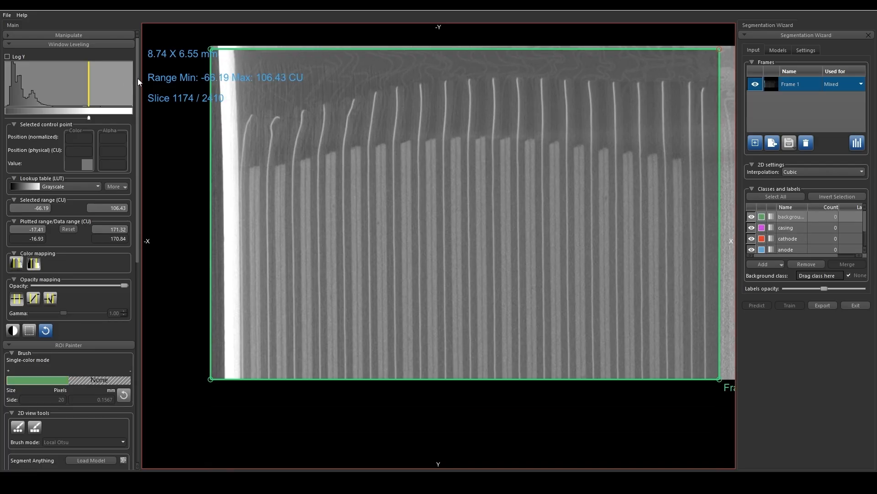
Paint the area above the electrode tips as background with a Full-mode brush, then select casing
scroll("down", 3)
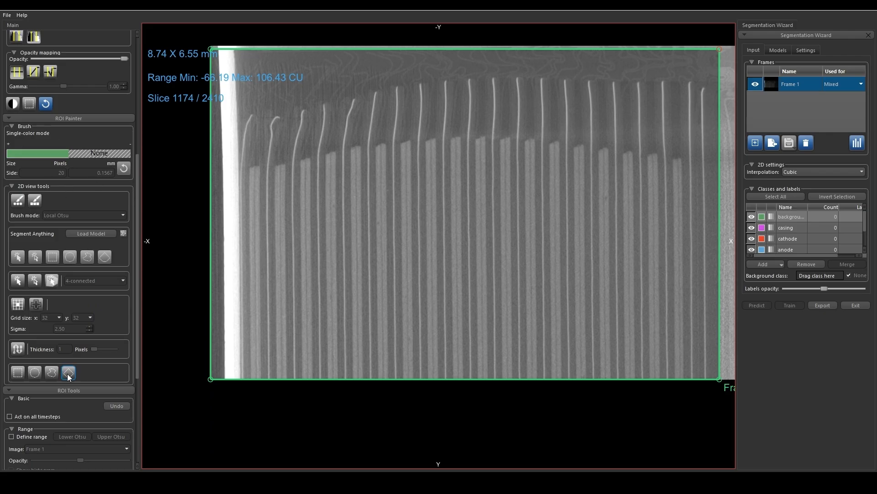
scroll("down", 3)
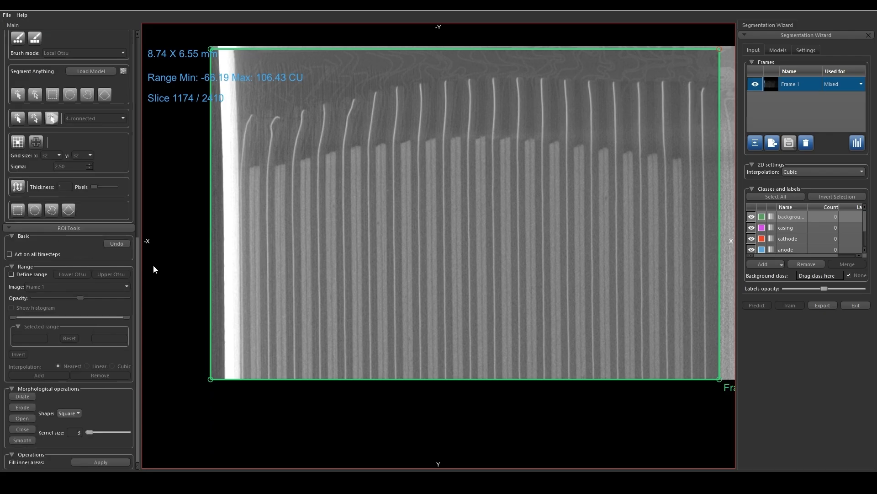
mouse_move(86, 236)
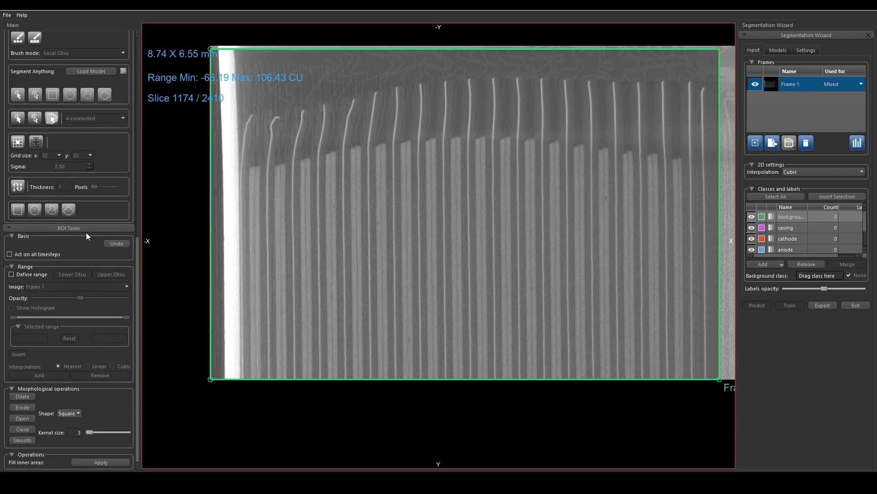
scroll("up", 3)
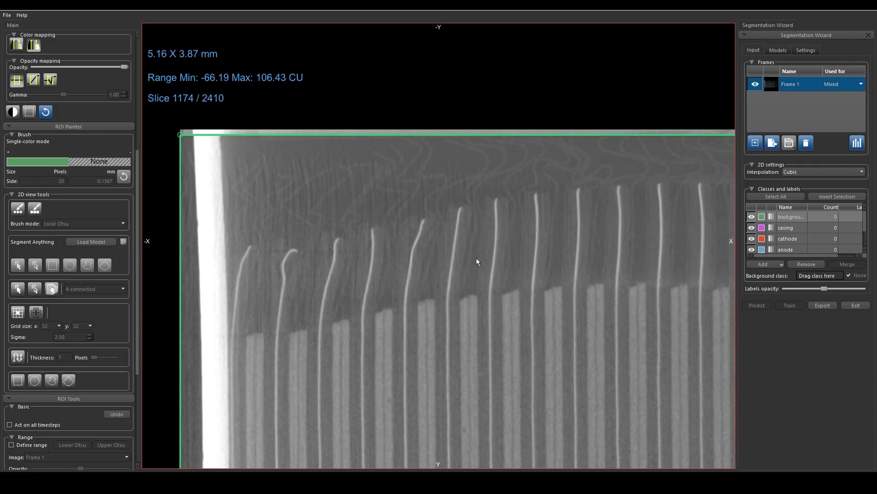
left_click(18, 209)
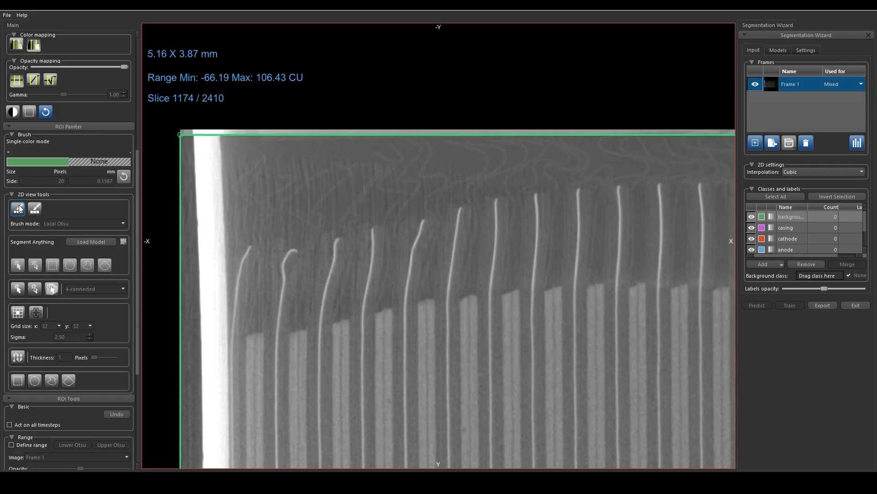
left_click(19, 209)
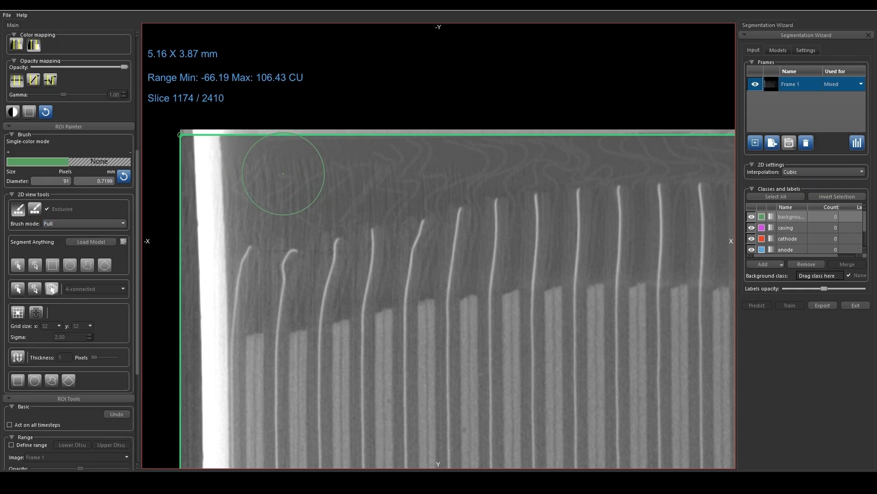
mouse_move(291, 170)
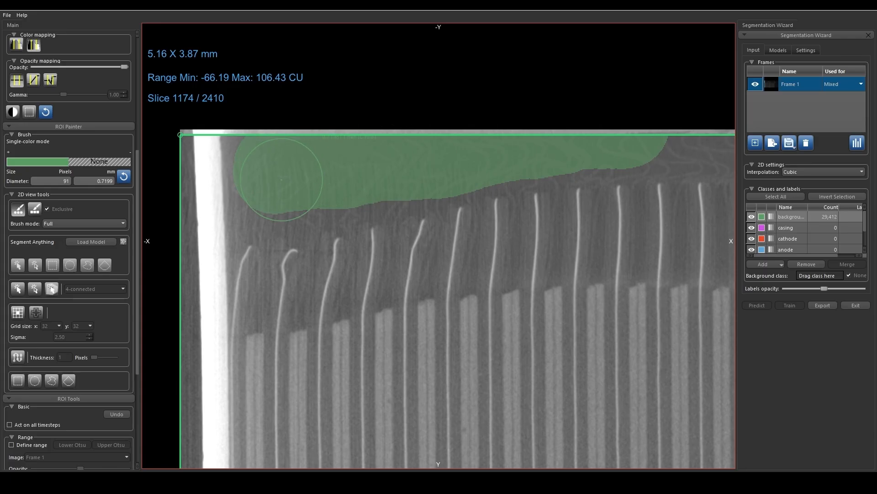
mouse_move(289, 183)
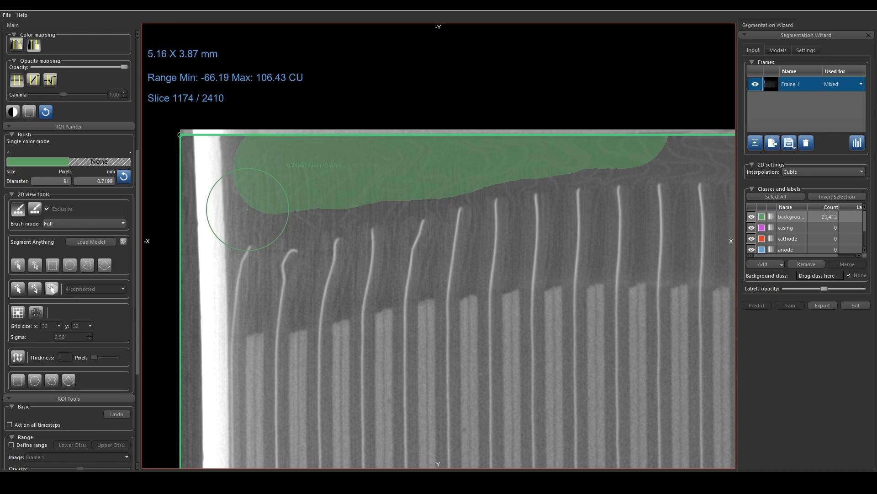
mouse_move(285, 207)
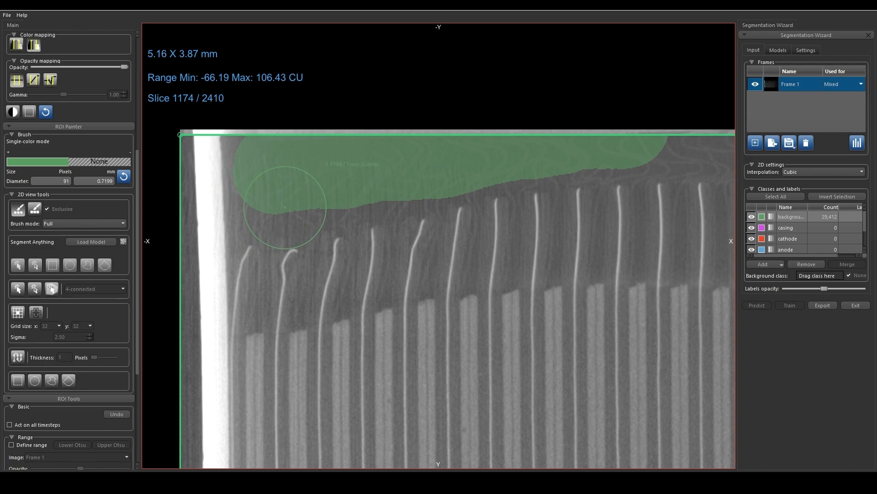
mouse_move(533, 229)
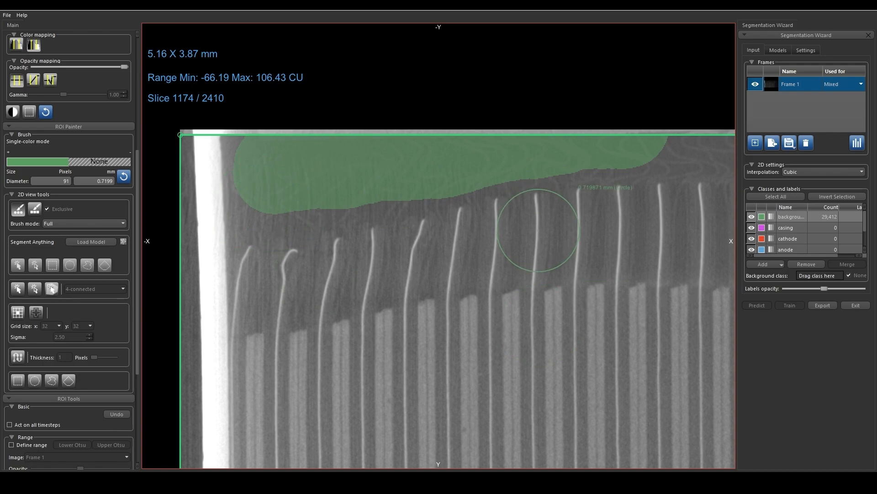
mouse_move(711, 294)
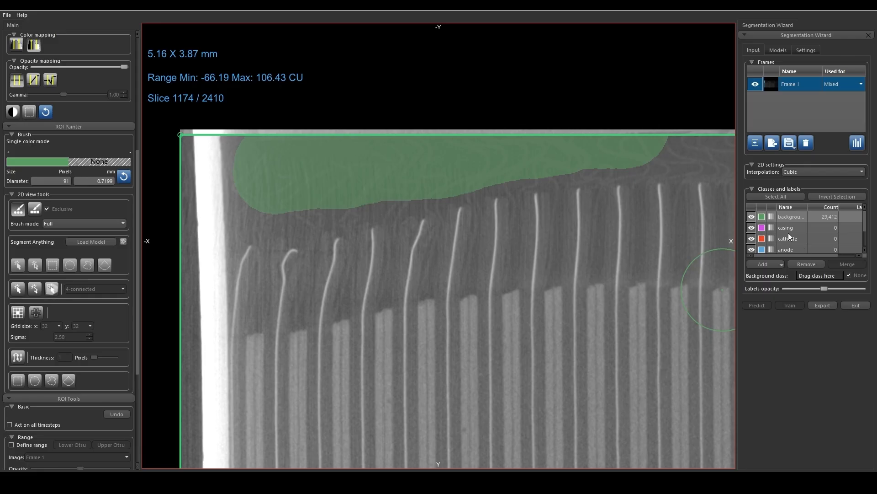
left_click(785, 227)
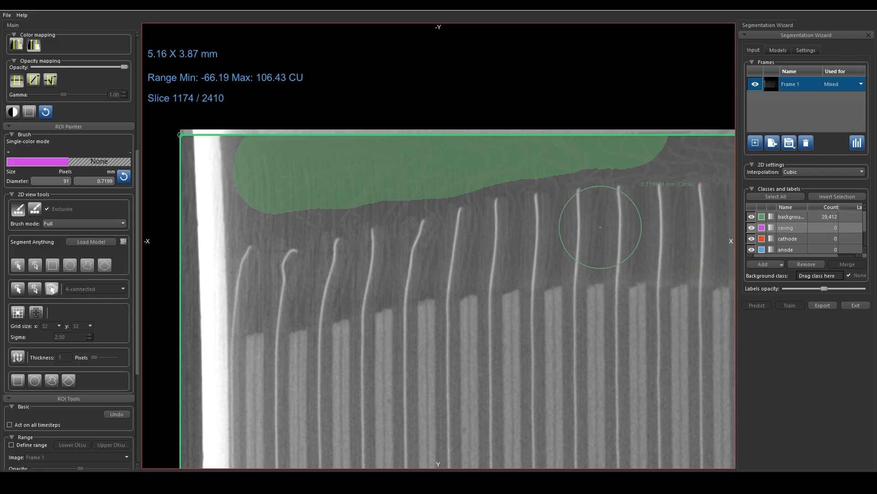
mouse_move(337, 327)
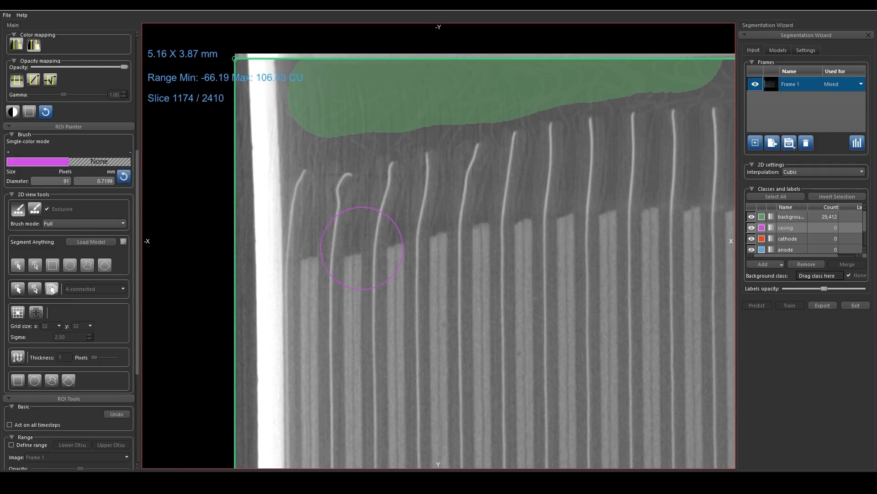
Paint the left casing wall using a Local Otsu (Upper) brush, then switch to Lower
left_click(84, 223)
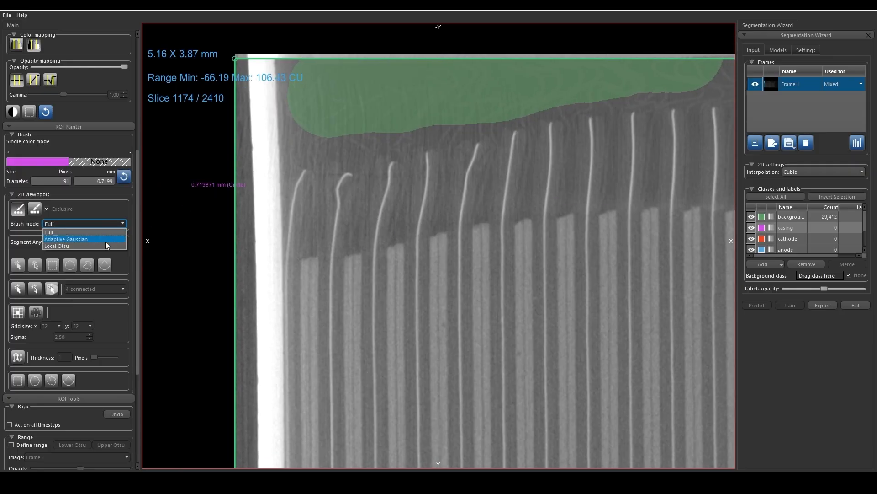
left_click(57, 246)
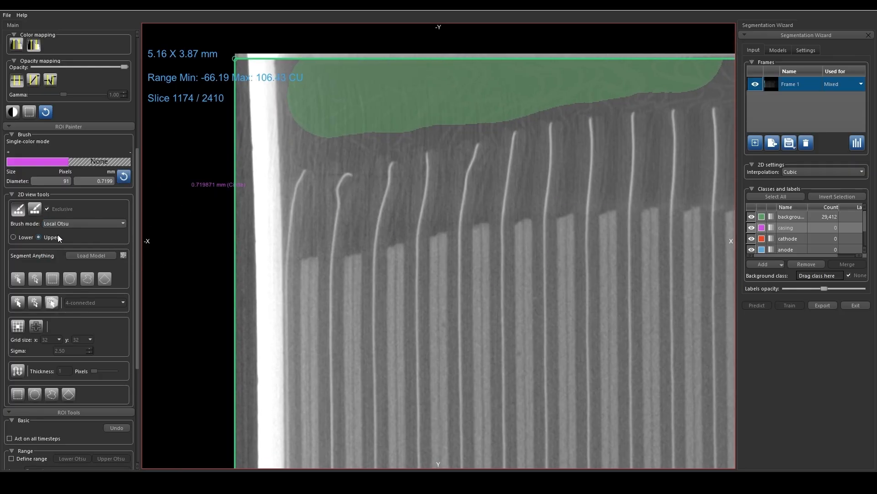
mouse_move(194, 246)
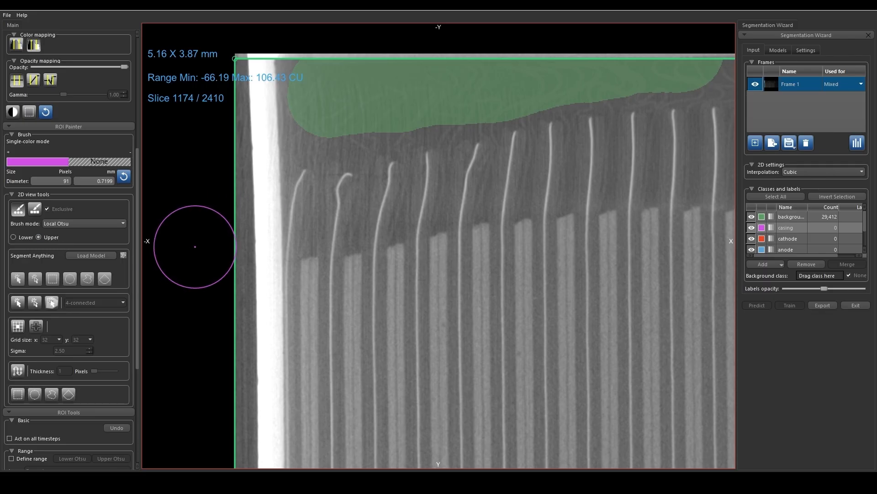
mouse_move(93, 264)
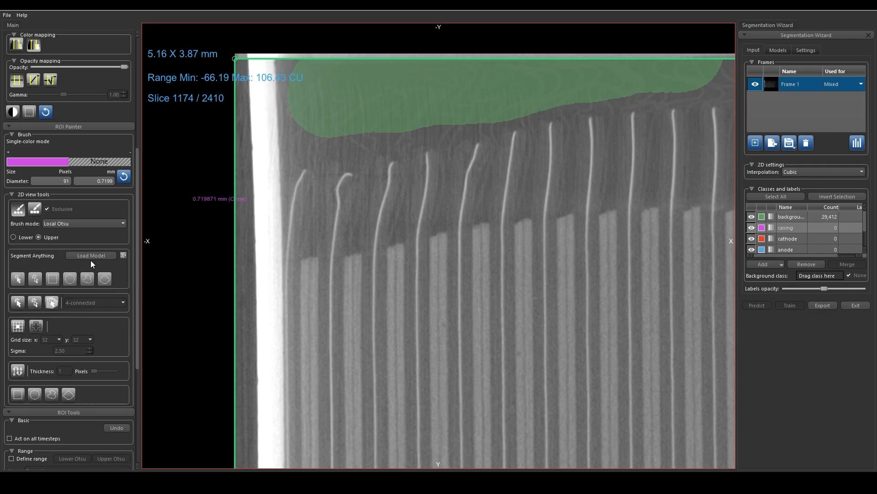
mouse_move(227, 133)
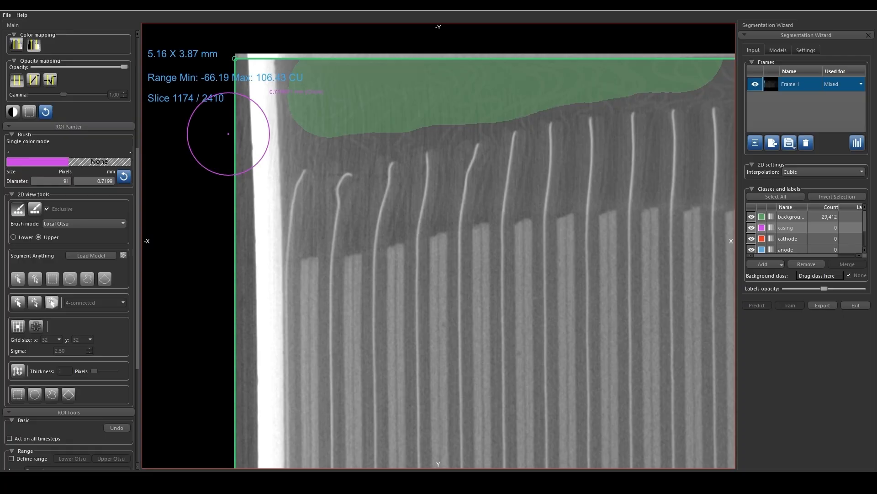
mouse_move(242, 141)
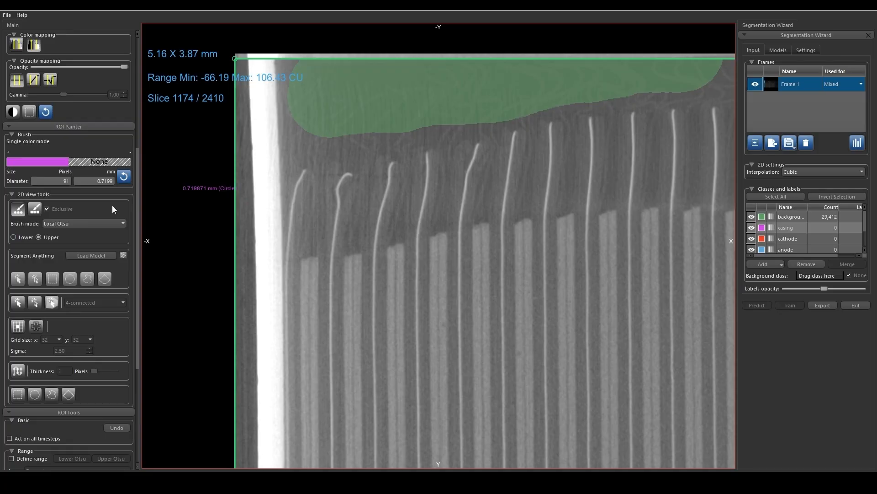
mouse_move(246, 168)
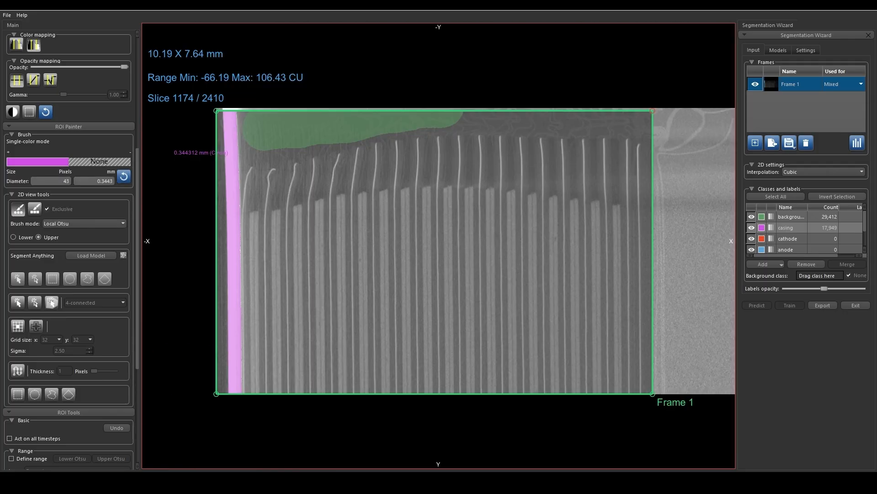
left_click(13, 237)
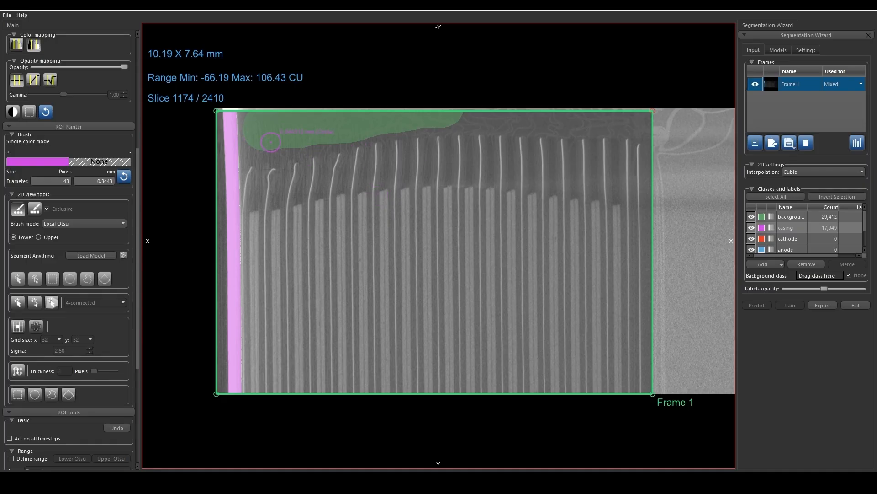
scroll("up", 3)
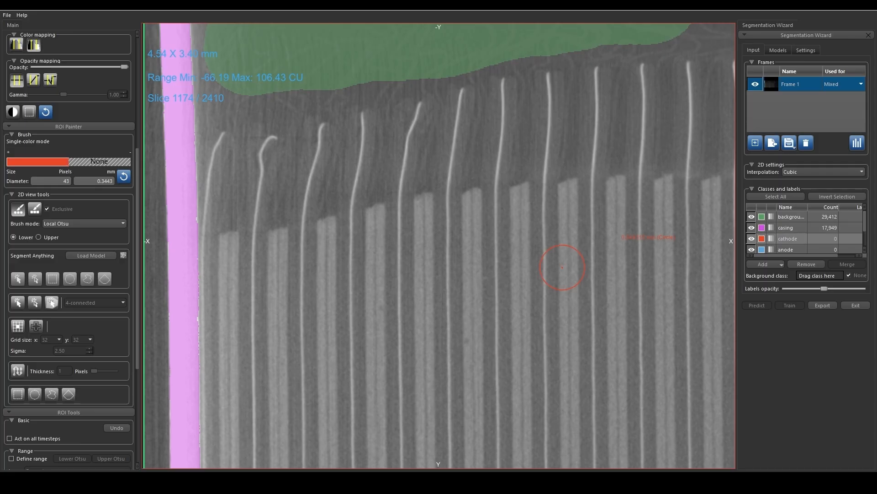
Label one tall electrode strip as cathode using Local Otsu Upper and Smart Grid regions
left_click(38, 237)
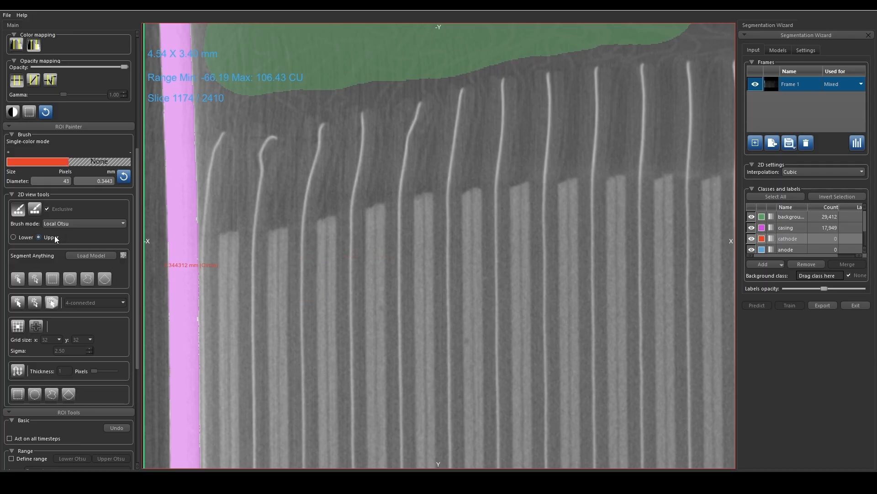
left_click(18, 327)
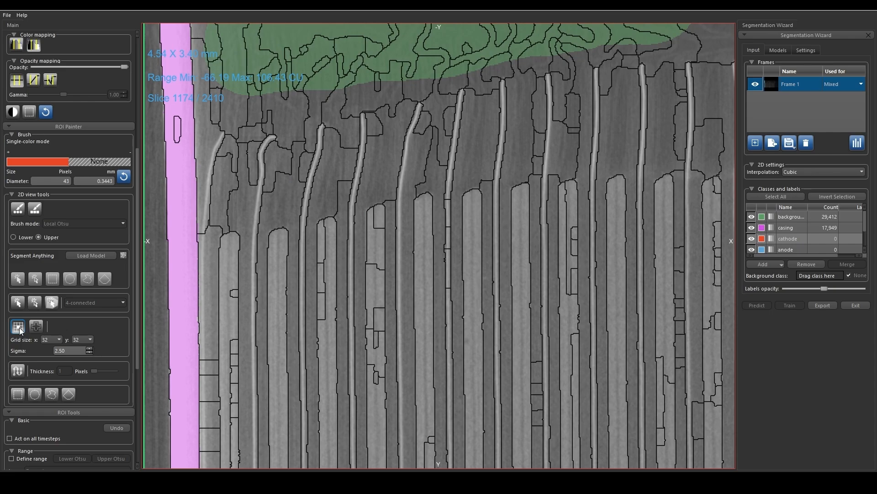
mouse_move(17, 326)
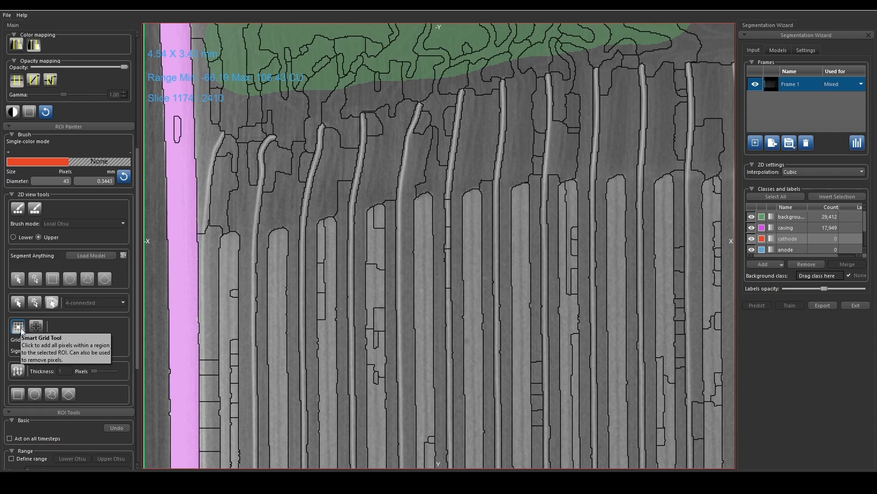
left_click(35, 326)
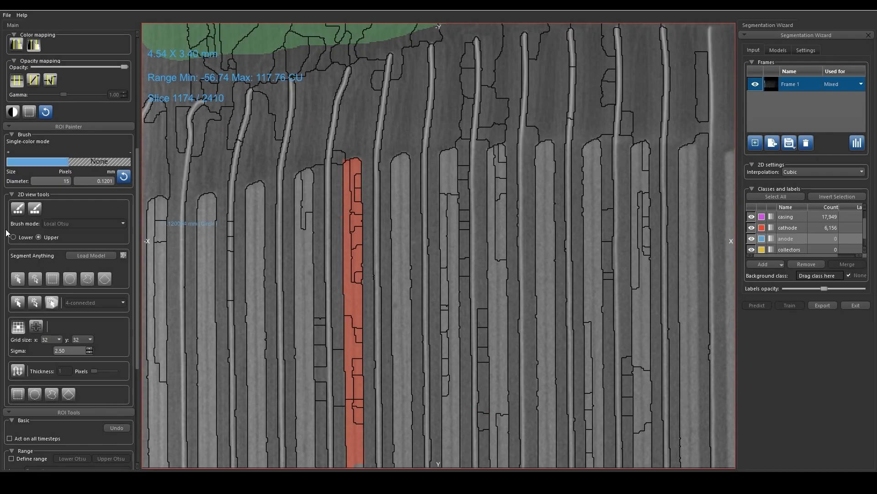
mouse_move(45, 262)
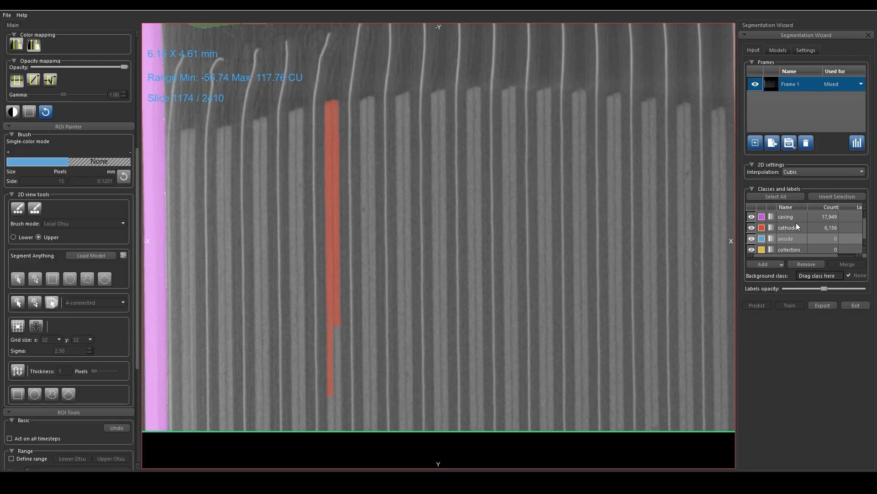
Label cathode plates, trying Segment Anything point prompts and undoing the overflowing stroke
left_click(789, 227)
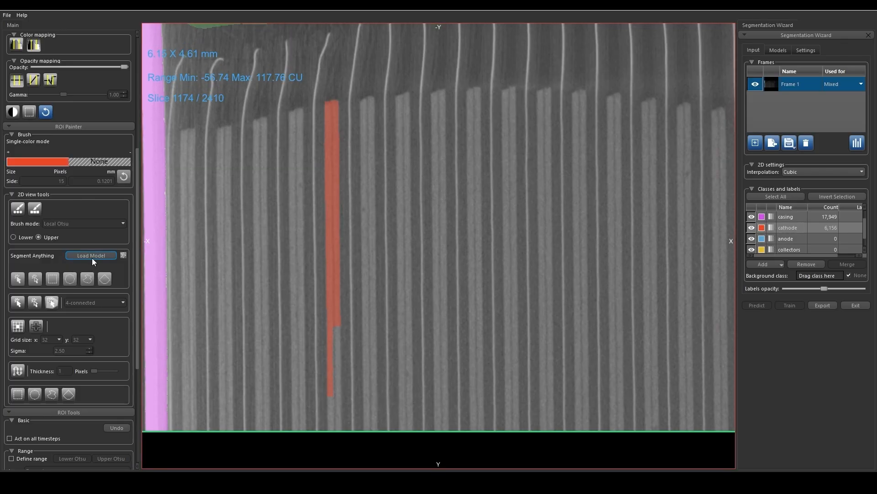
left_click(91, 255)
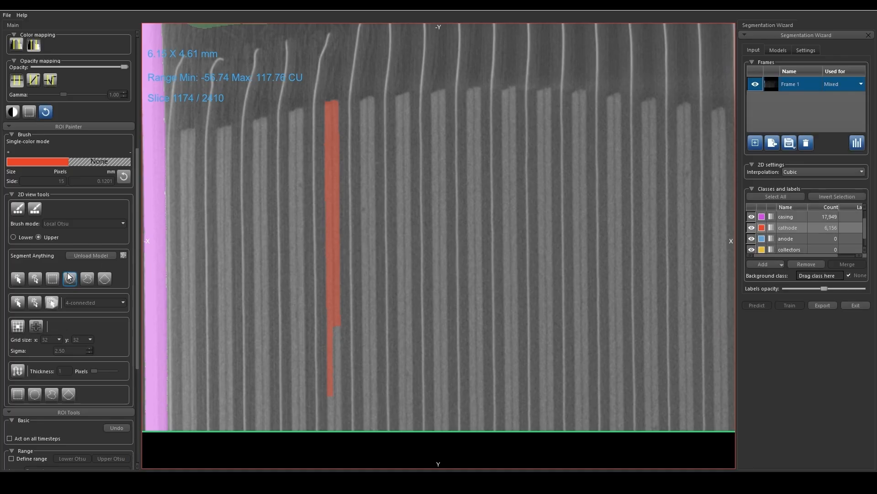
left_click(17, 278)
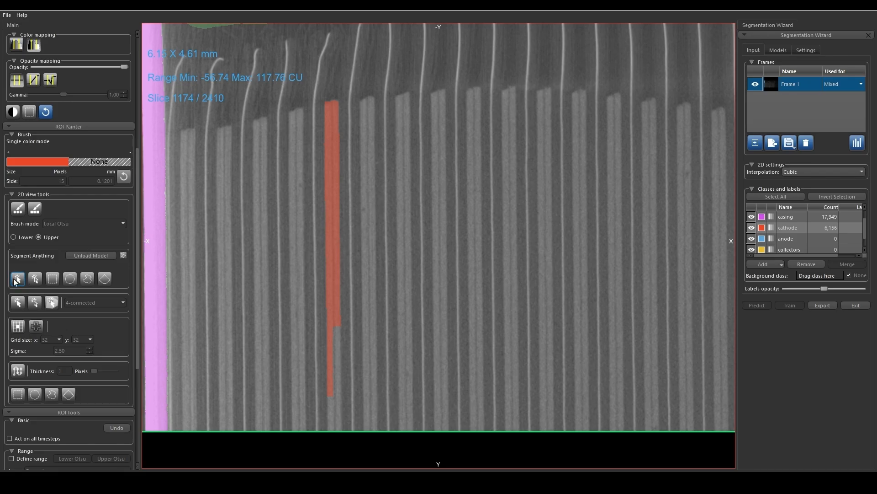
scroll("up", 3)
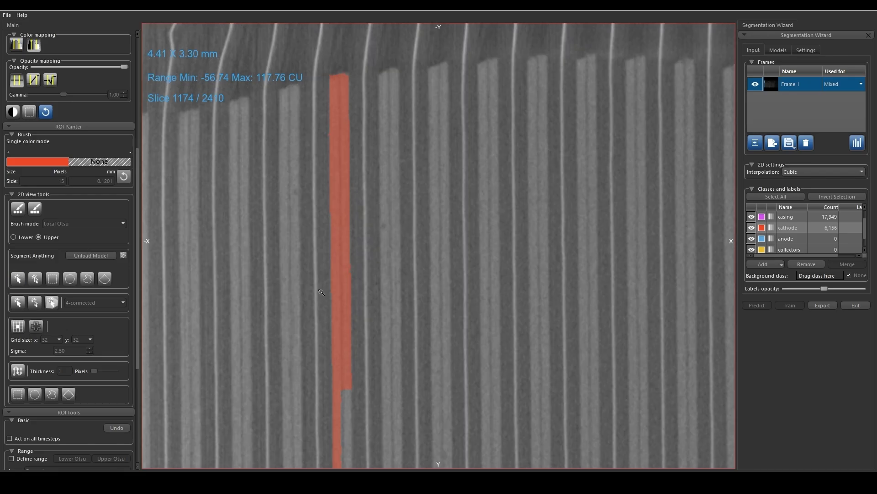
scroll("up", 3)
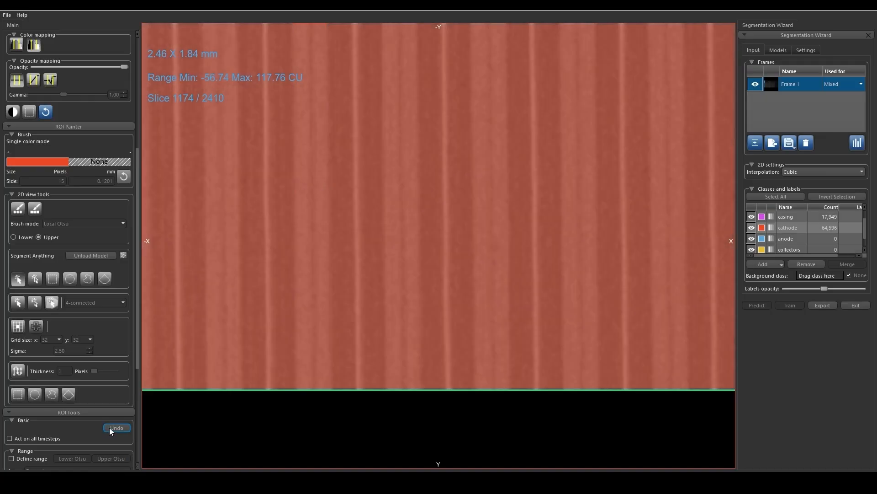
left_click(116, 427)
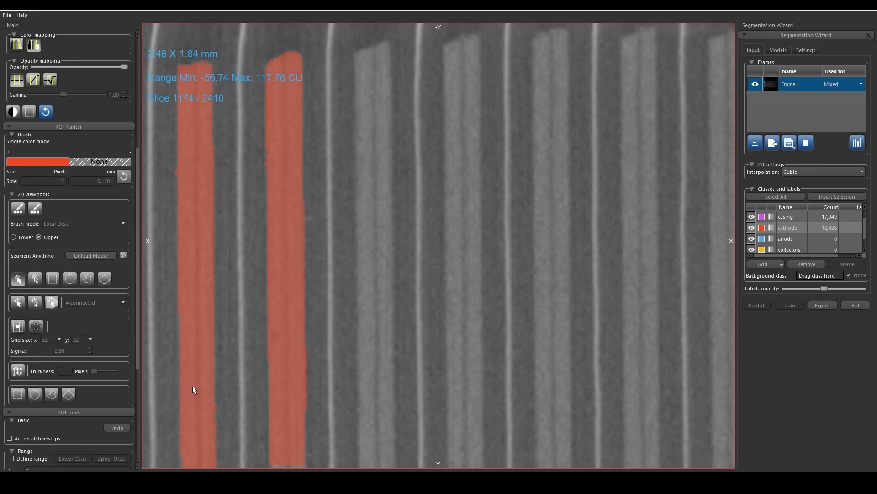
left_click(17, 209)
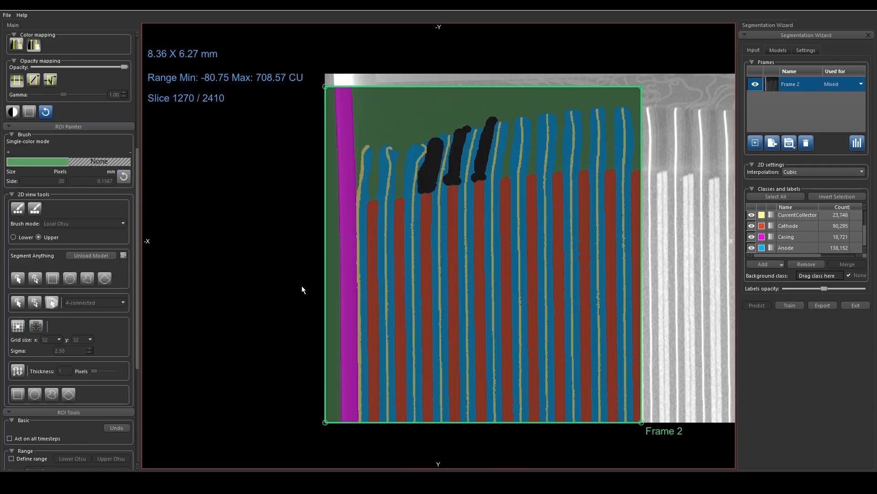
scroll("down", 3)
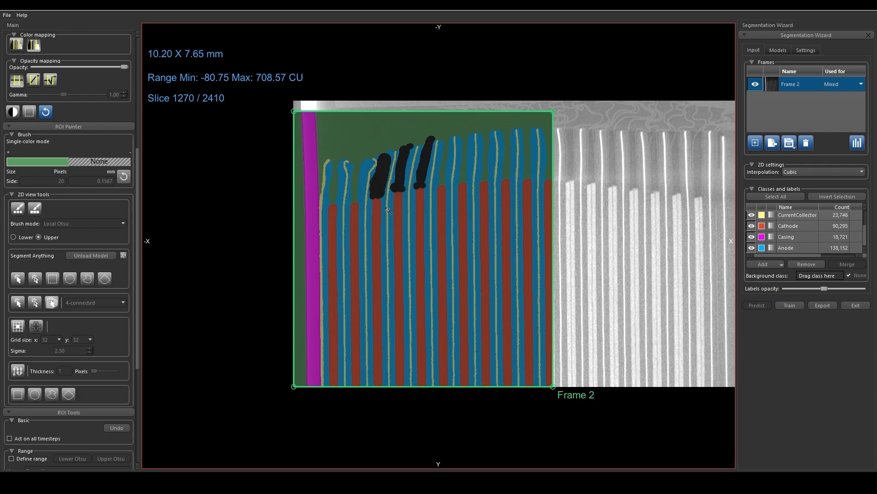
scroll("up", 3)
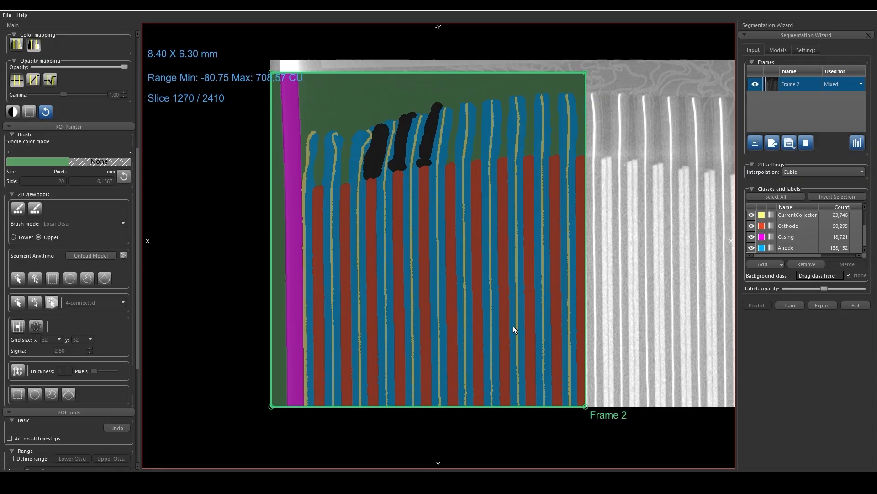
mouse_move(437, 329)
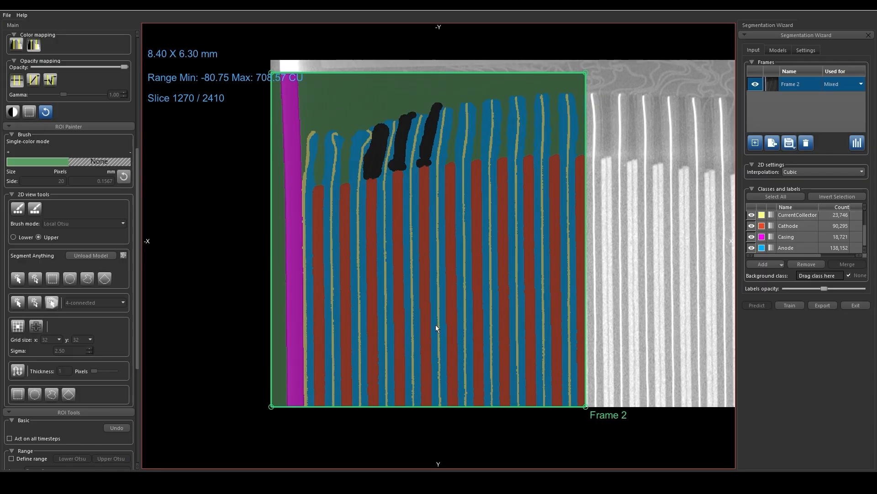
mouse_move(599, 141)
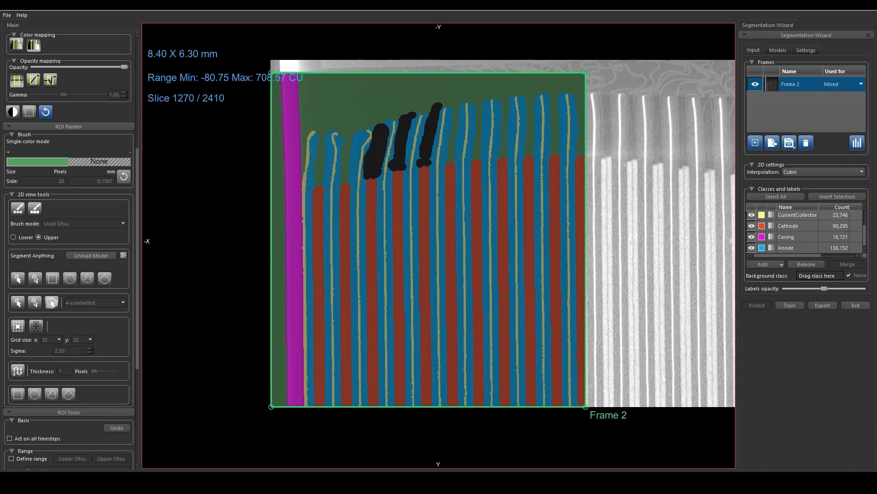
mouse_move(790, 304)
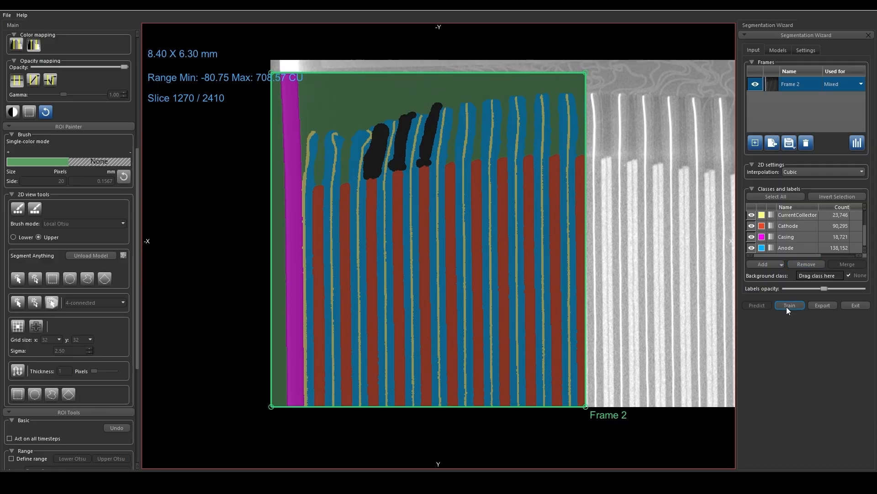
left_click(789, 305)
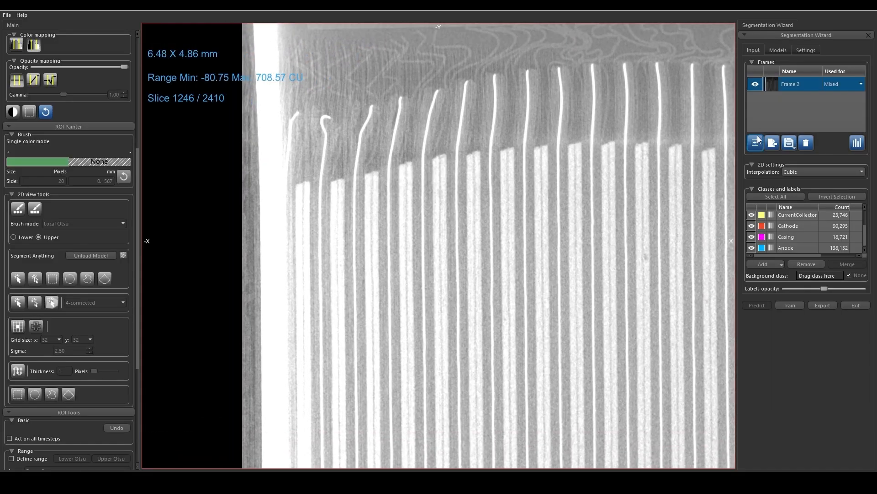
Add a new frame on the current slice set to Monitoring, and start training
left_click(755, 142)
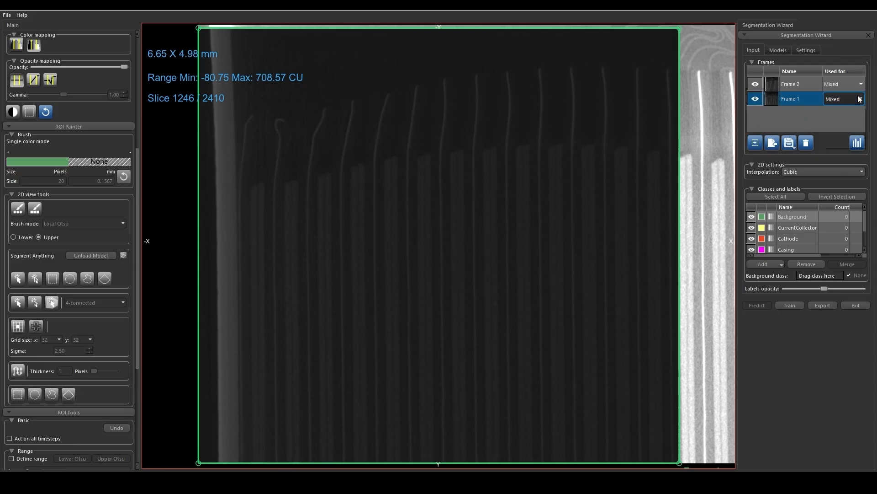
left_click(842, 99)
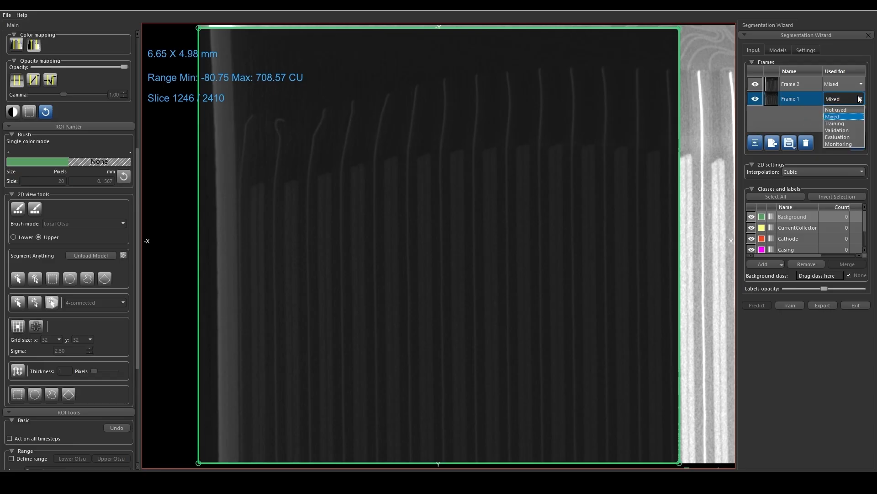
left_click(837, 144)
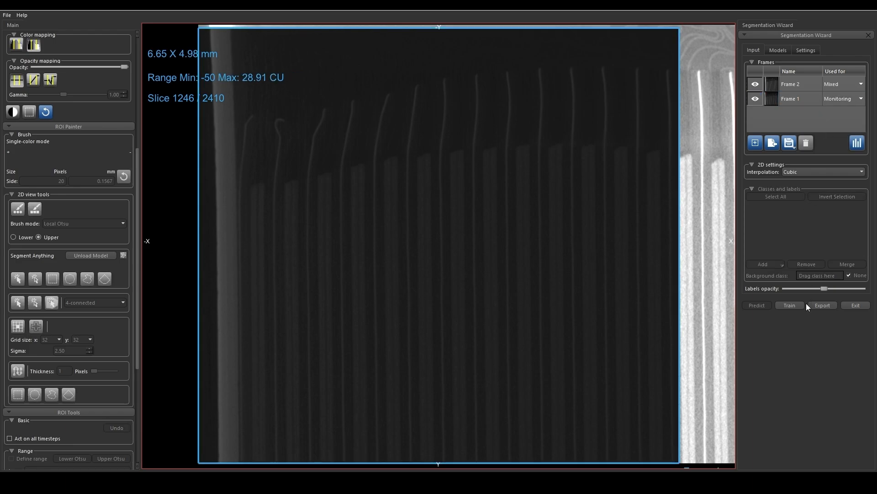
left_click(790, 304)
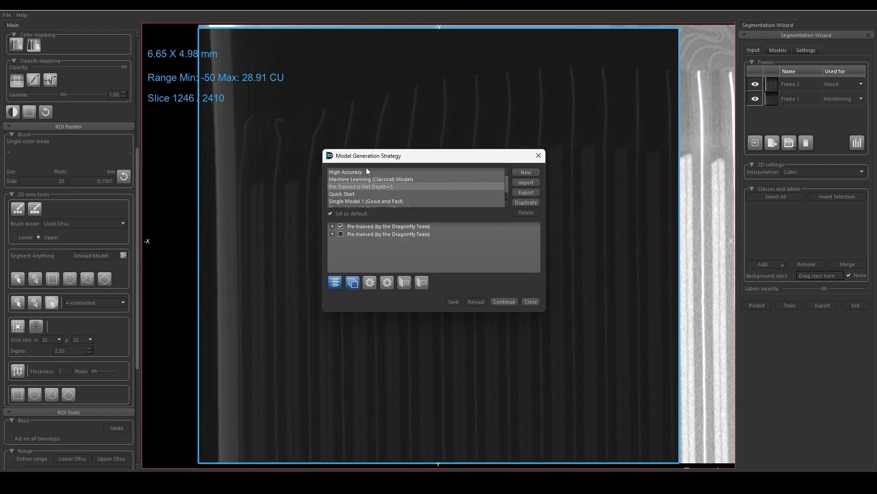
mouse_move(367, 209)
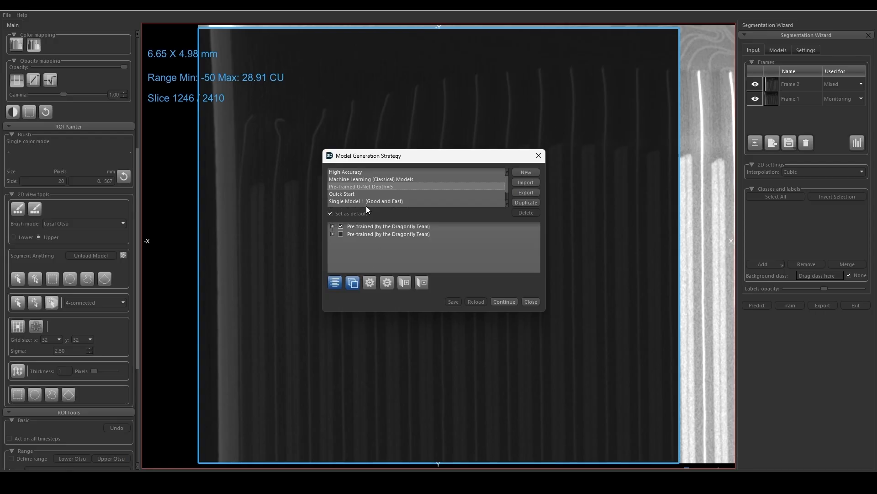
mouse_move(363, 157)
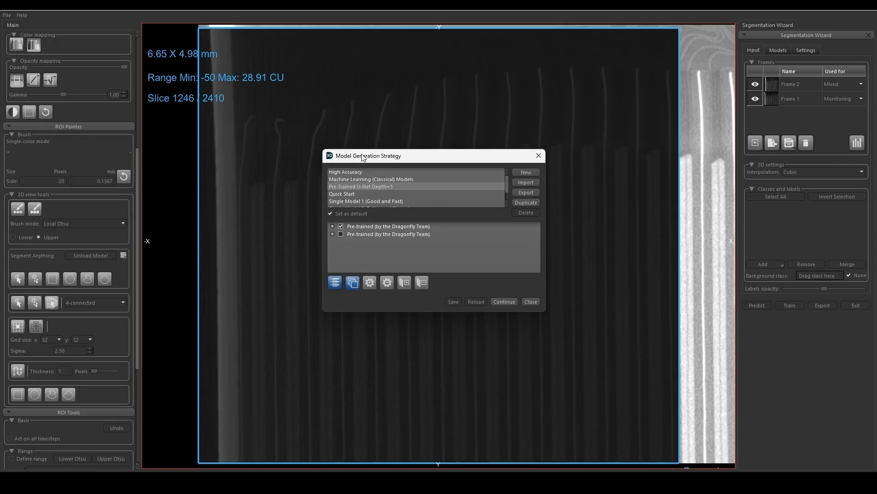
mouse_move(513, 288)
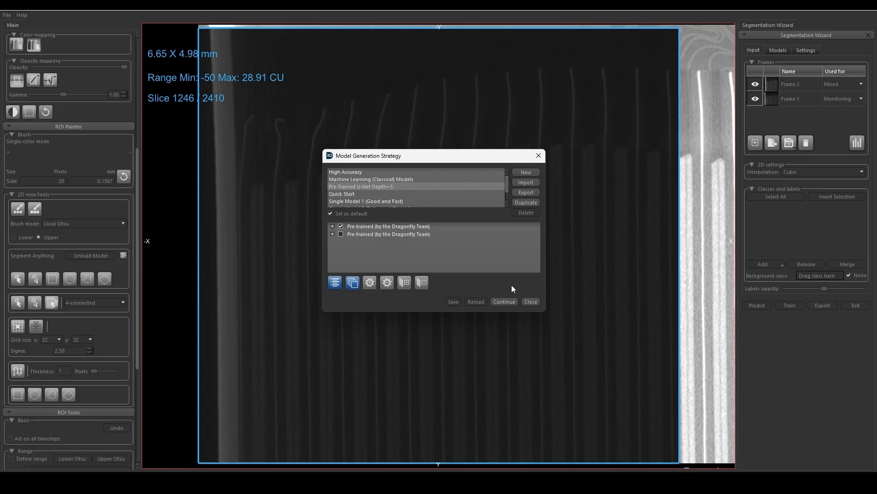
mouse_move(333, 231)
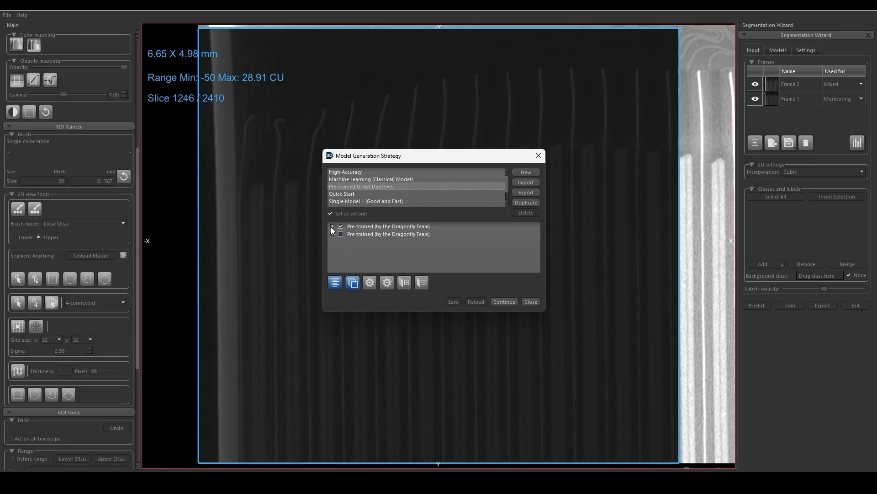
Choose the pre-trained 2.5D (3 slices) U-Net Depth 5 model as the starting strategy
left_click(332, 226)
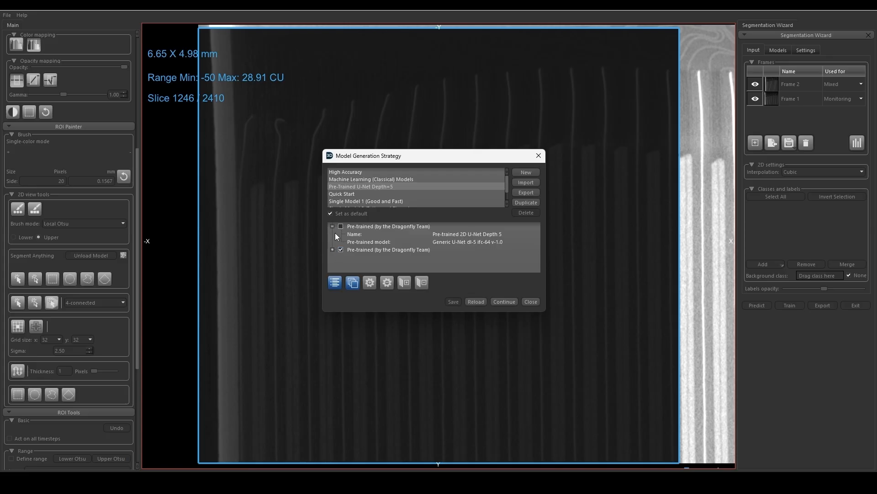
left_click(332, 249)
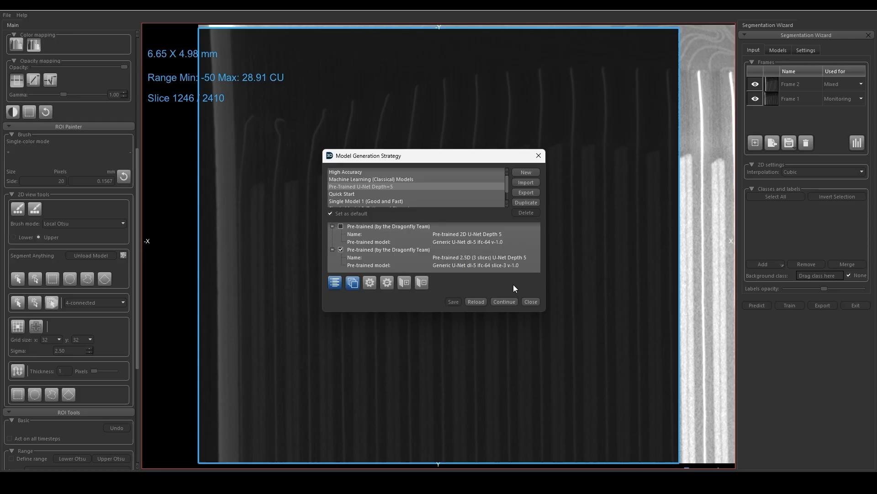
mouse_move(503, 301)
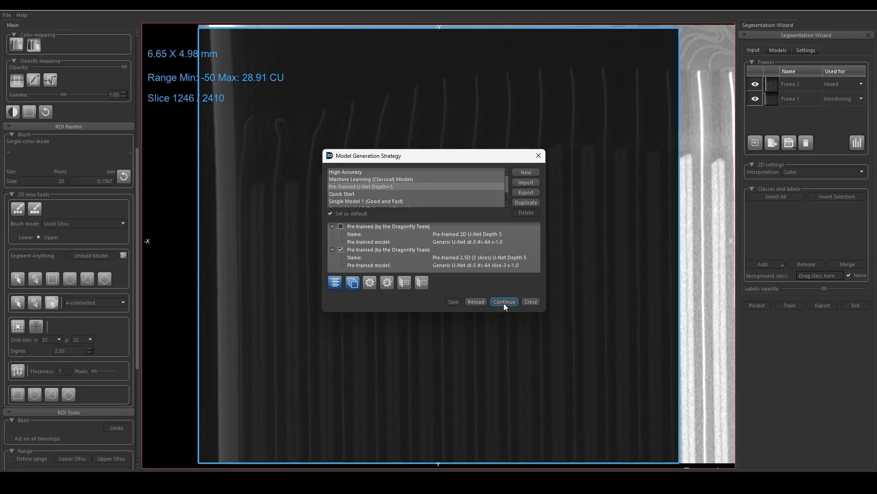
left_click(503, 302)
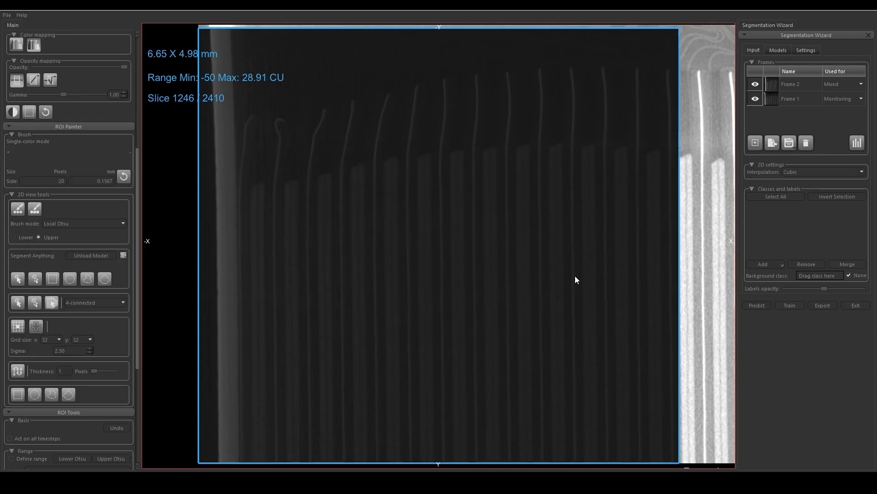
mouse_move(623, 251)
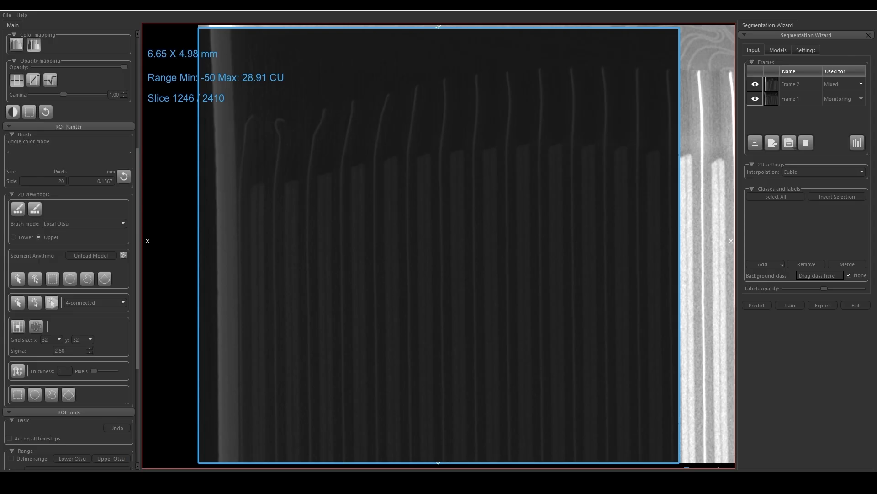
Start training the U-Net model in the Segmentation Wizard
left_click(790, 305)
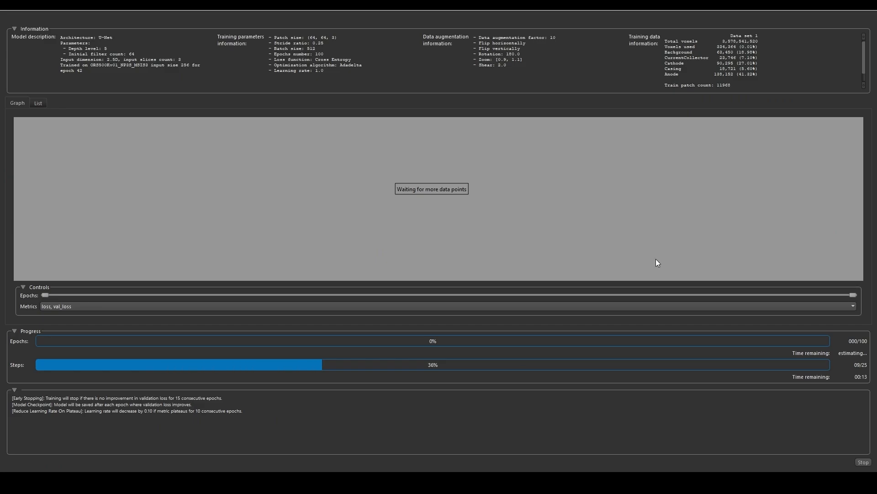
mouse_move(241, 80)
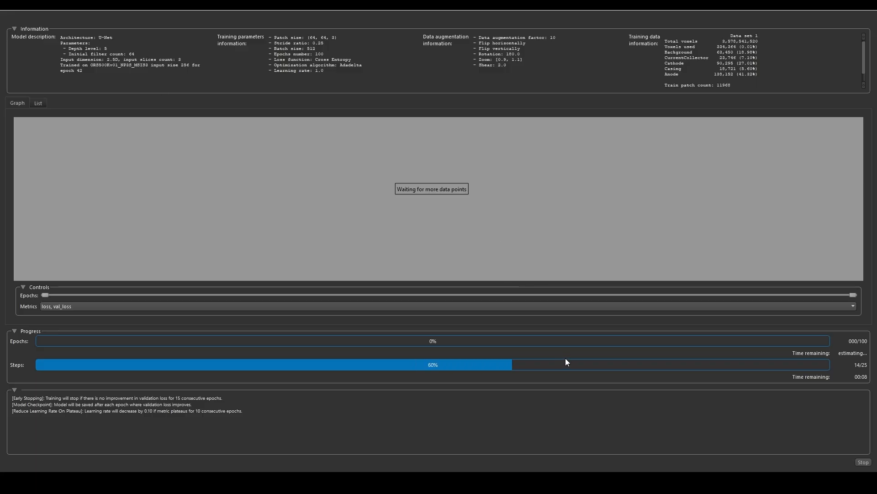
mouse_move(762, 348)
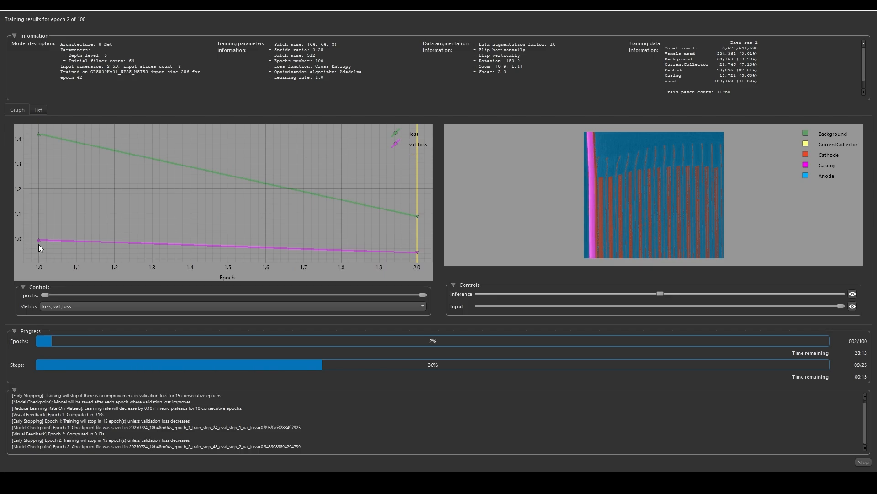
mouse_move(260, 216)
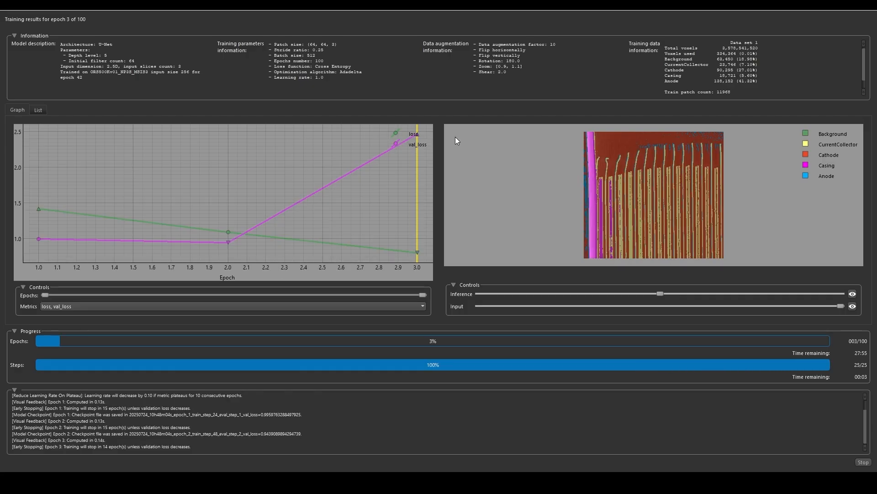
mouse_move(765, 213)
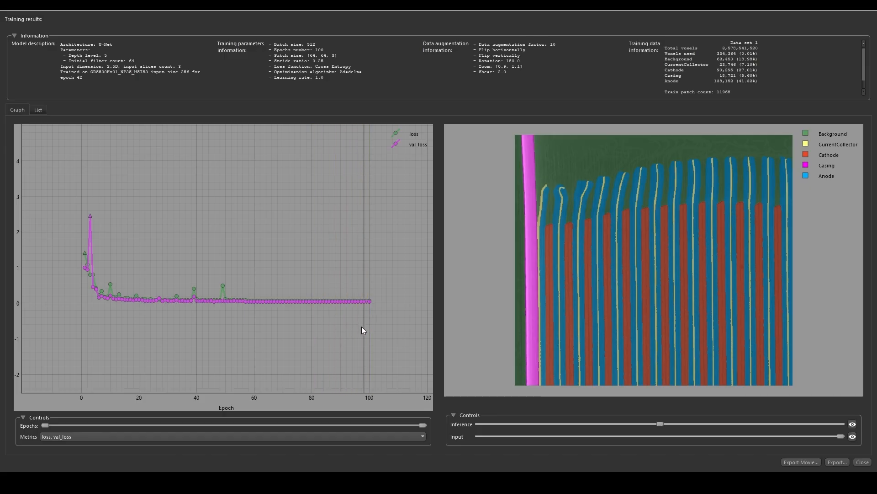
left_click(862, 461)
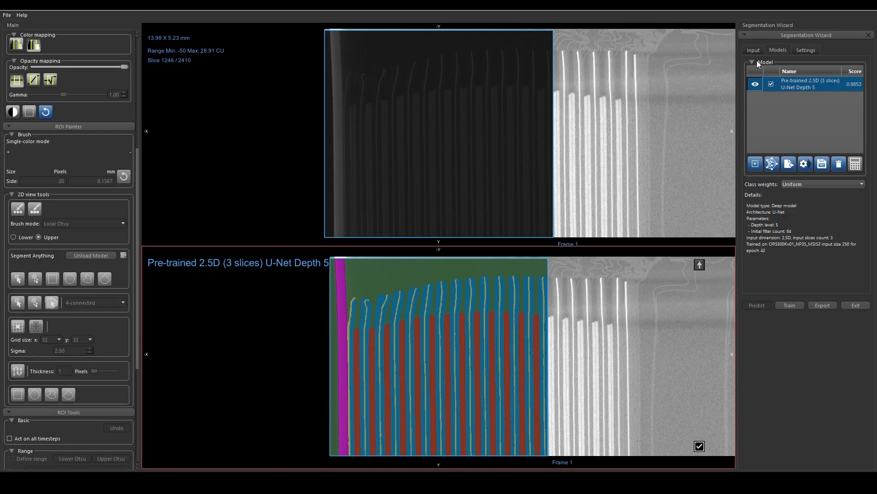
left_click(753, 50)
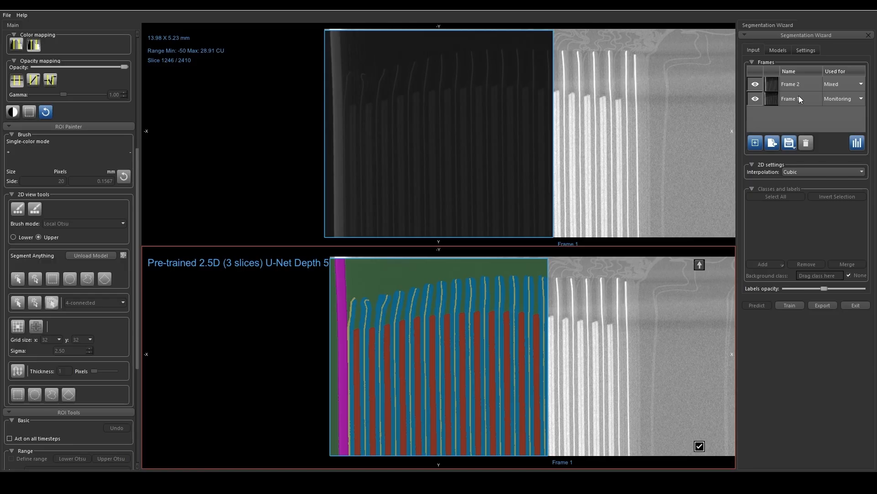
left_click(790, 84)
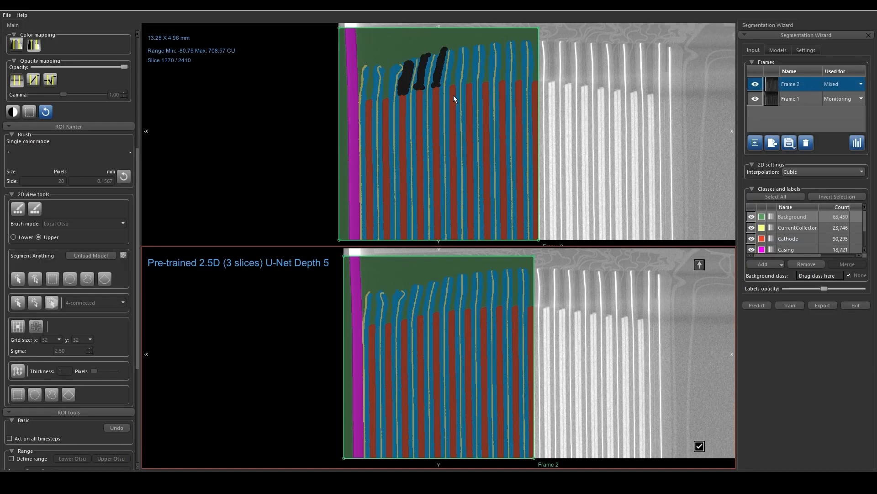
mouse_move(541, 127)
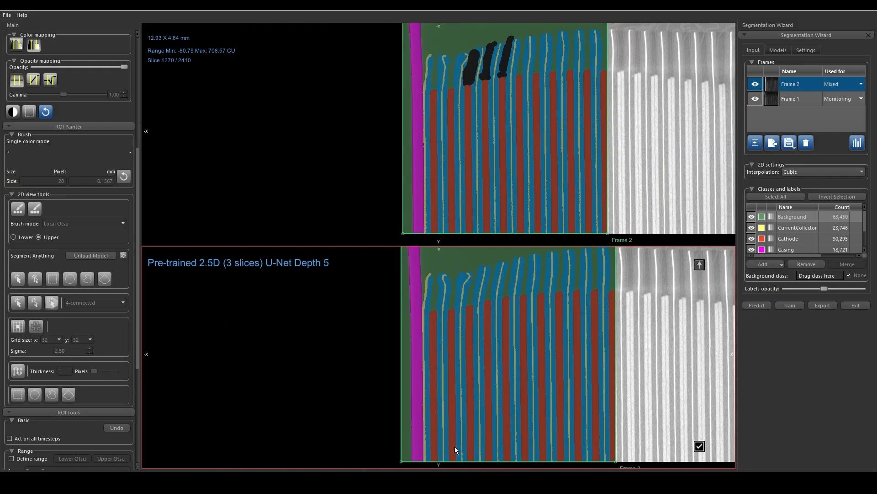
mouse_move(474, 425)
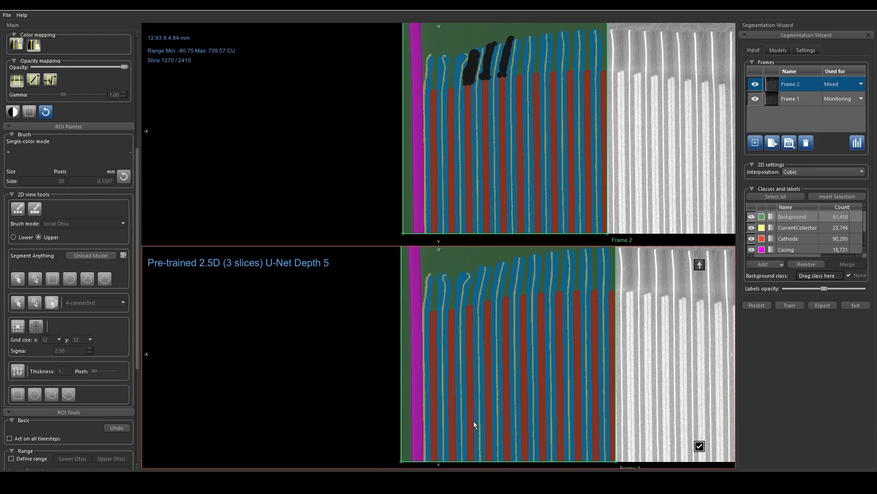
mouse_move(653, 299)
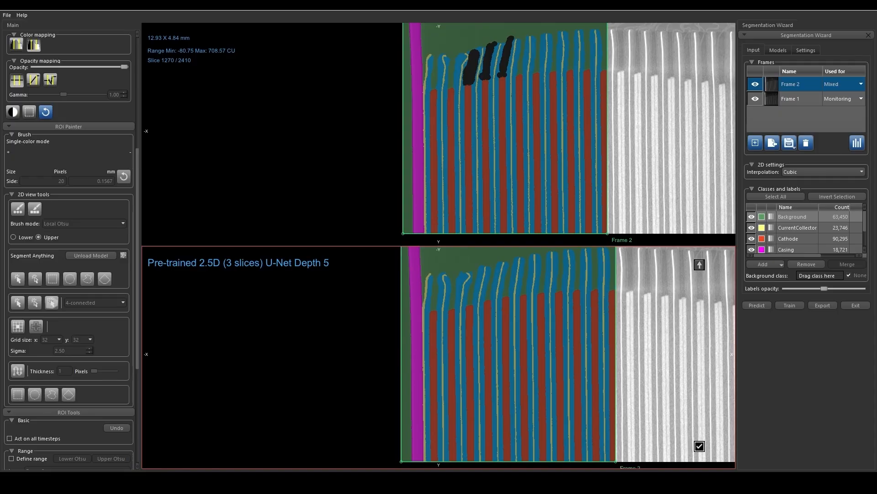
mouse_move(629, 272)
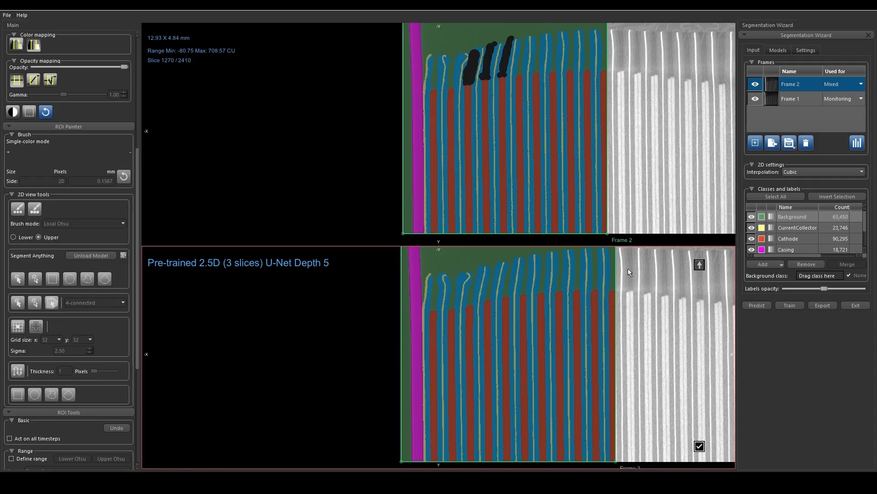
mouse_move(629, 272)
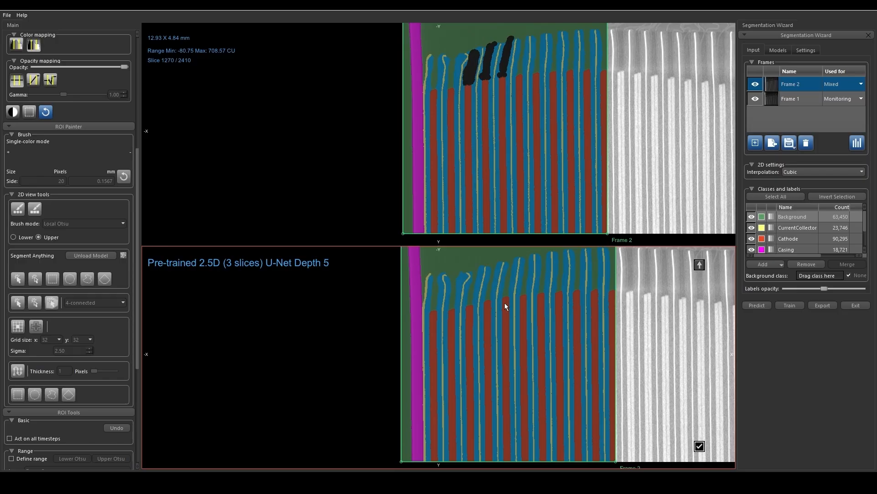
mouse_move(575, 281)
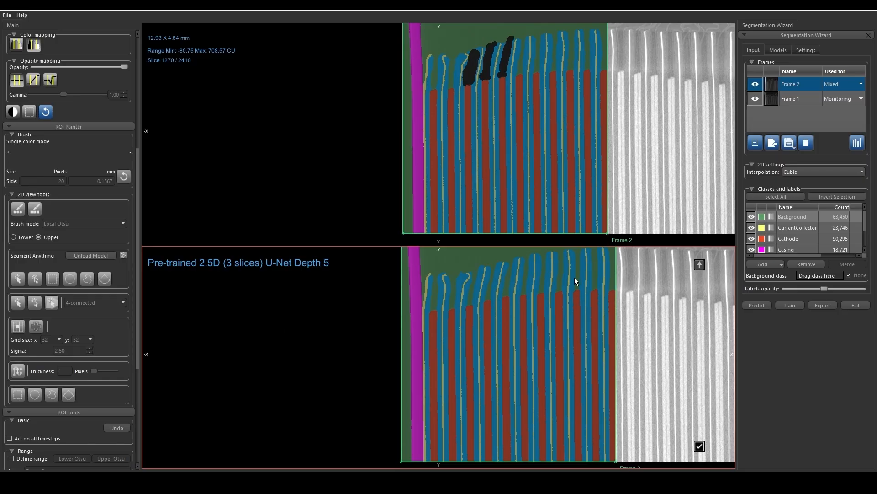
mouse_move(561, 259)
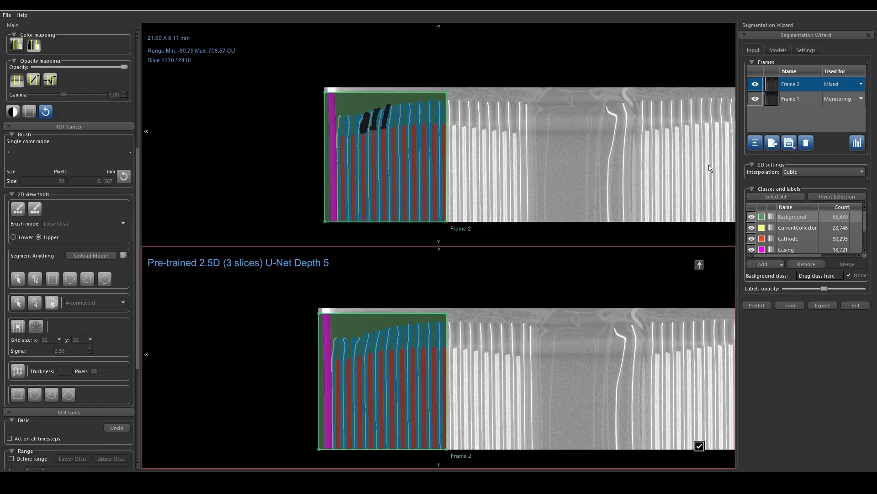
mouse_move(504, 375)
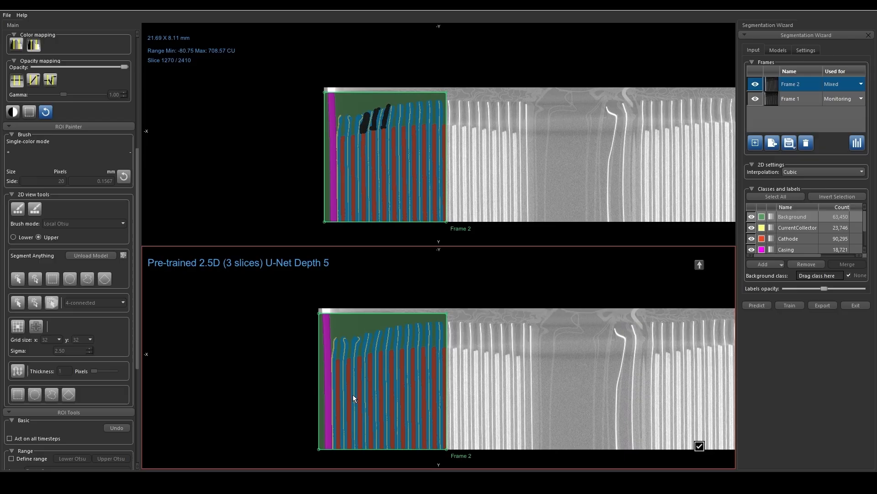
mouse_move(421, 362)
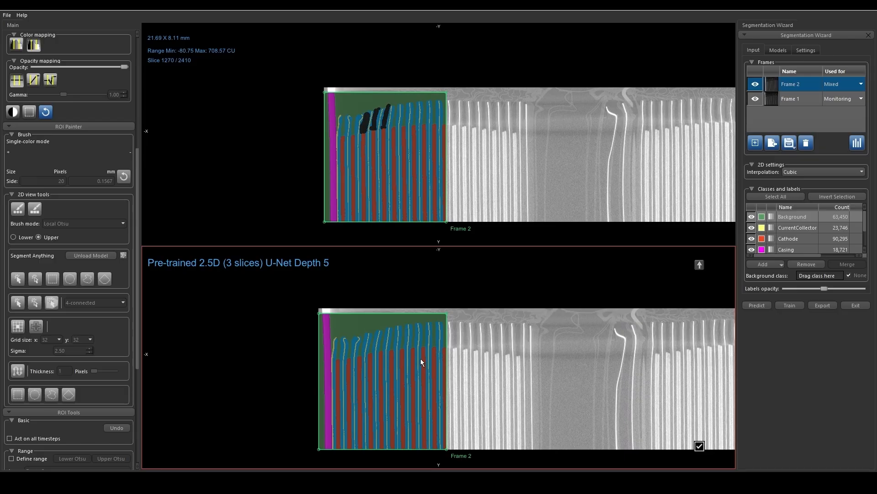
mouse_move(732, 139)
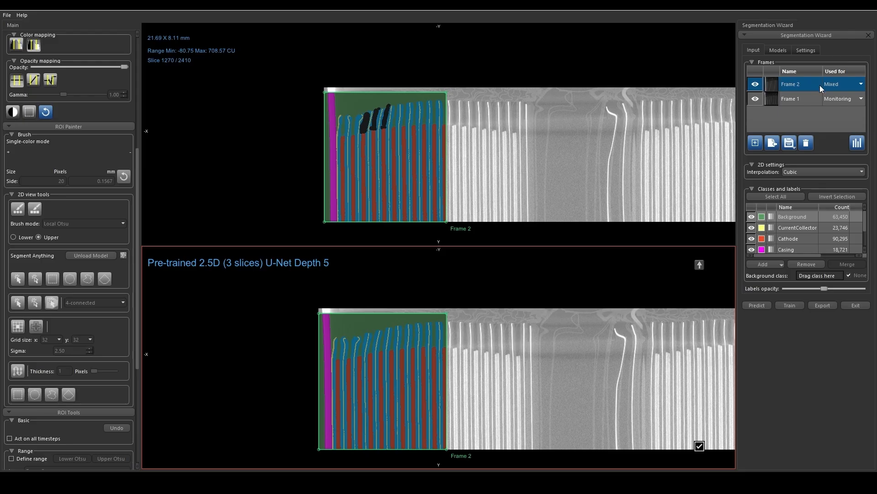
mouse_move(800, 95)
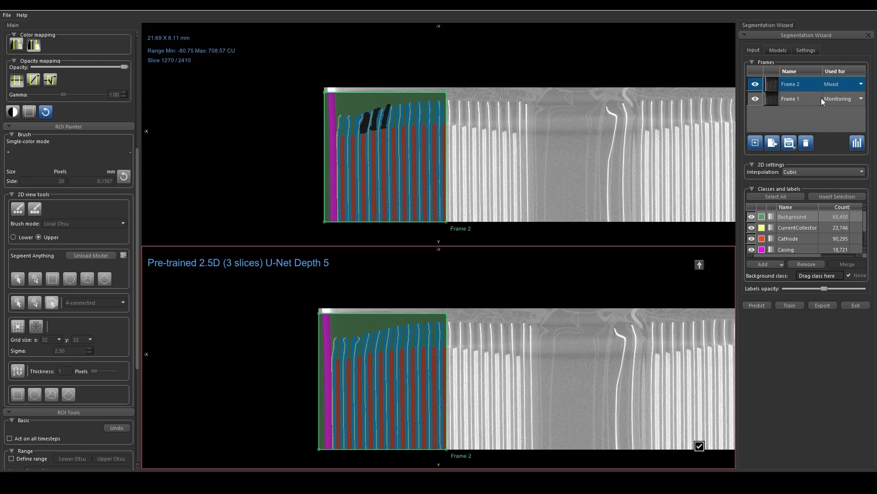
Transfer the U-Net's predicted labels onto Frame 1 and enable the ROI Painter brush
left_click(790, 99)
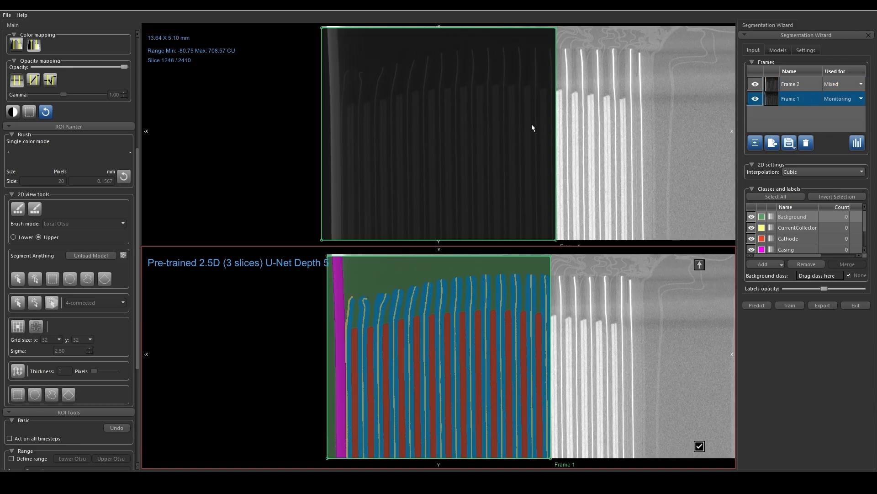
mouse_move(553, 111)
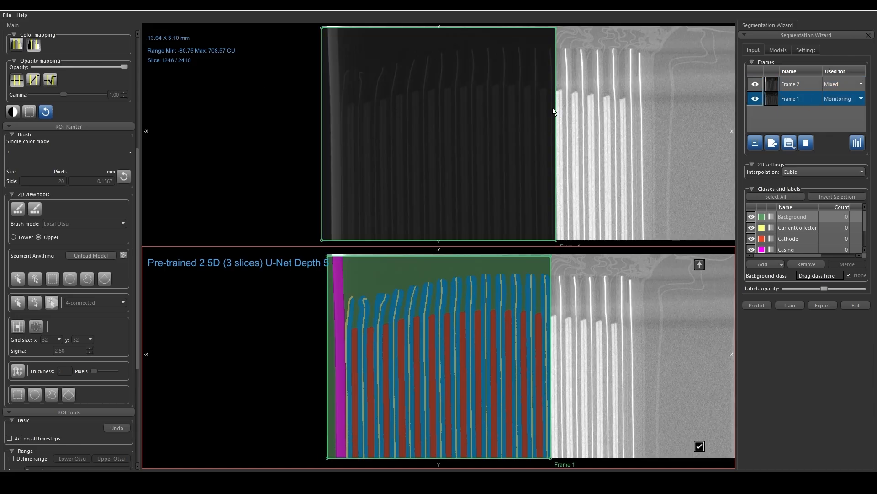
left_click(791, 83)
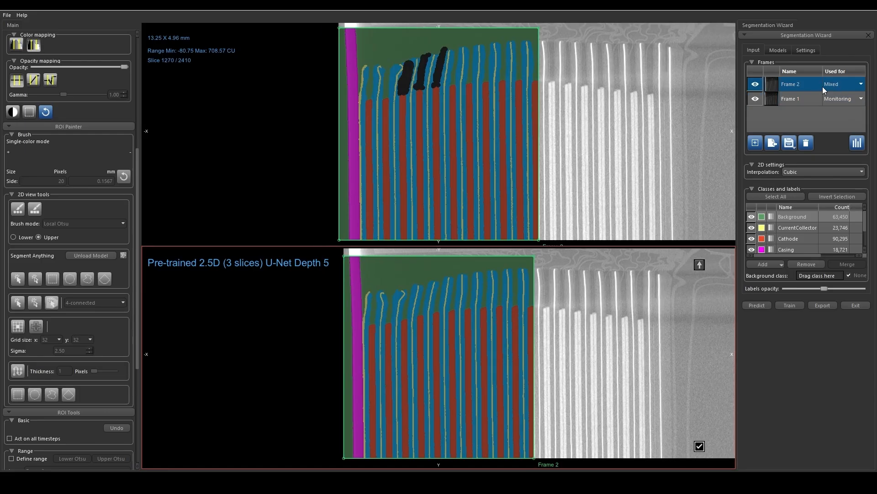
left_click(791, 99)
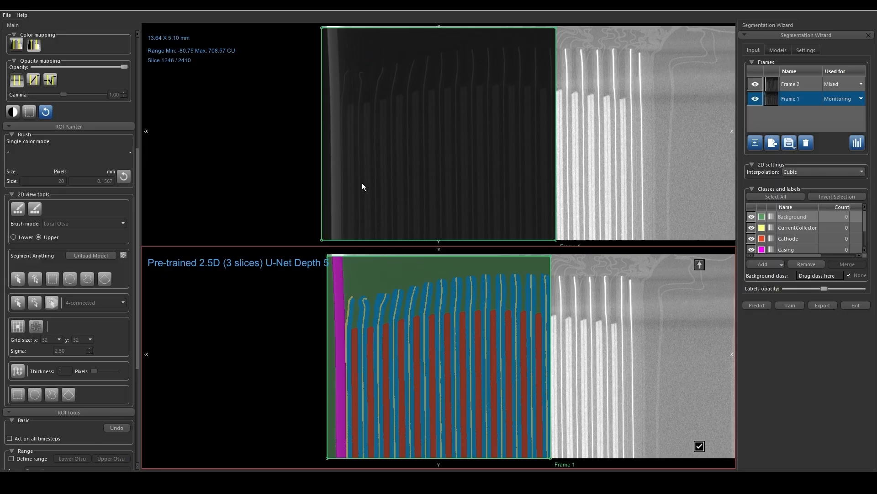
mouse_move(643, 317)
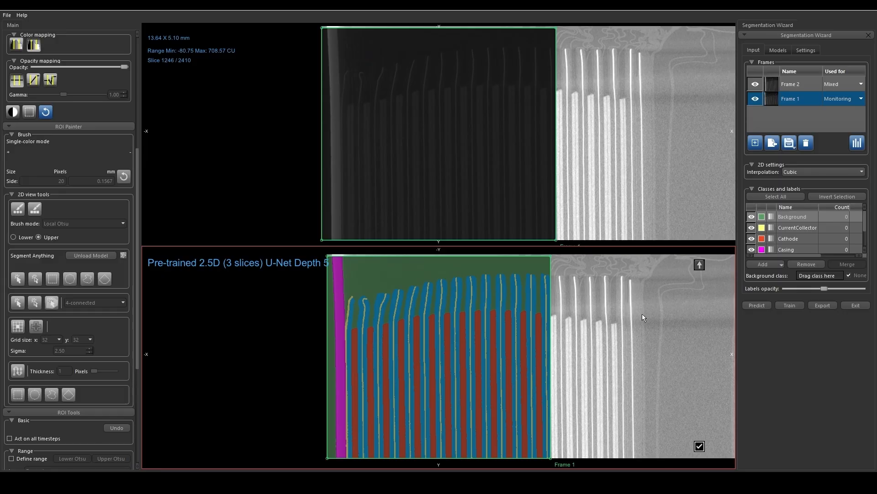
mouse_move(663, 280)
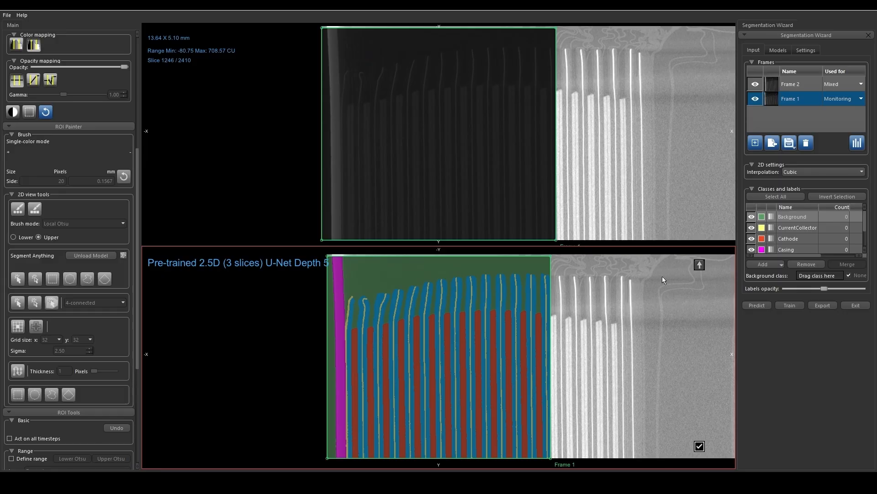
mouse_move(694, 255)
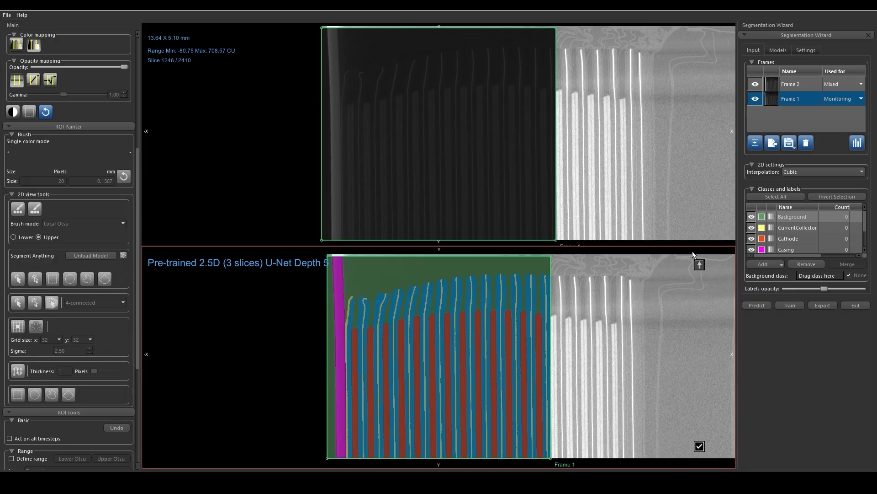
mouse_move(651, 339)
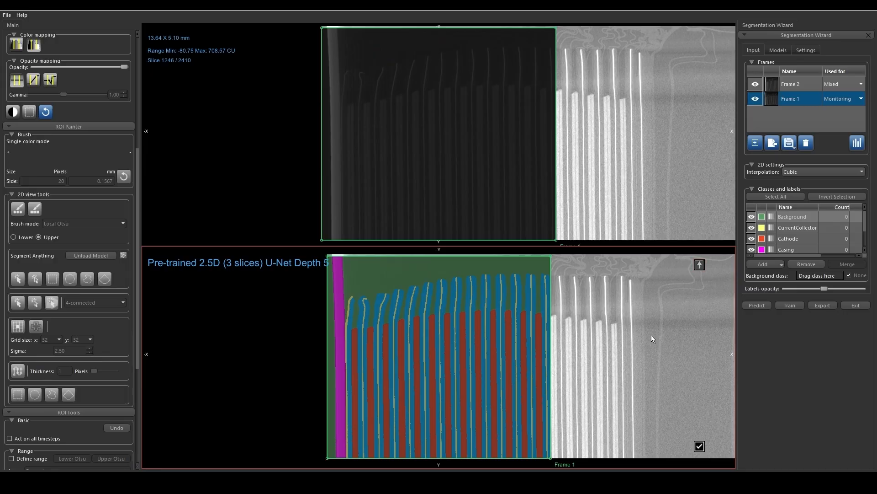
mouse_move(528, 250)
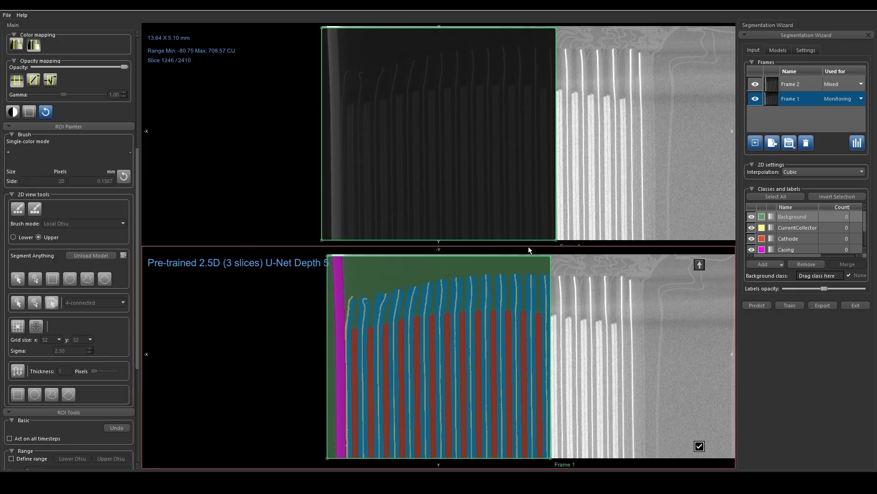
mouse_move(589, 153)
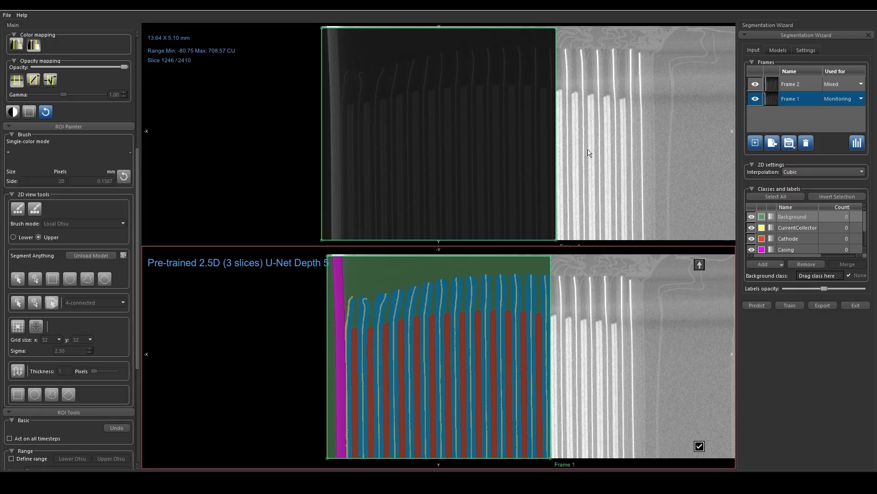
left_click(756, 305)
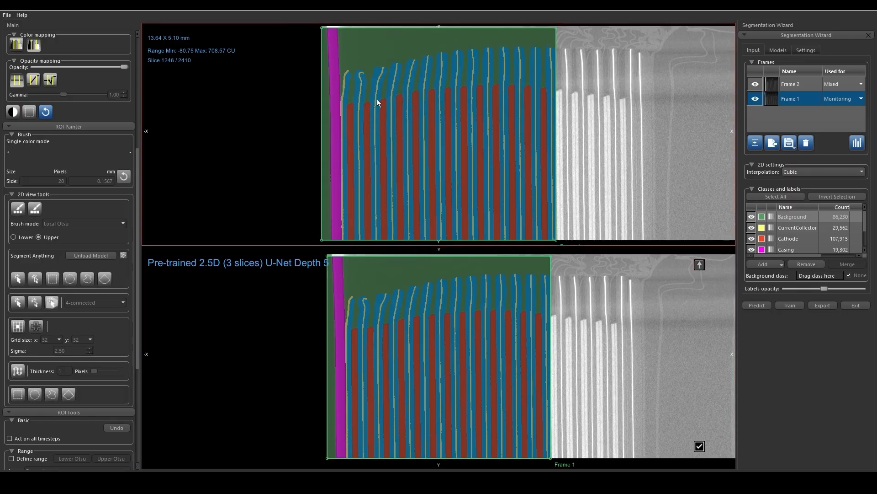
mouse_move(433, 324)
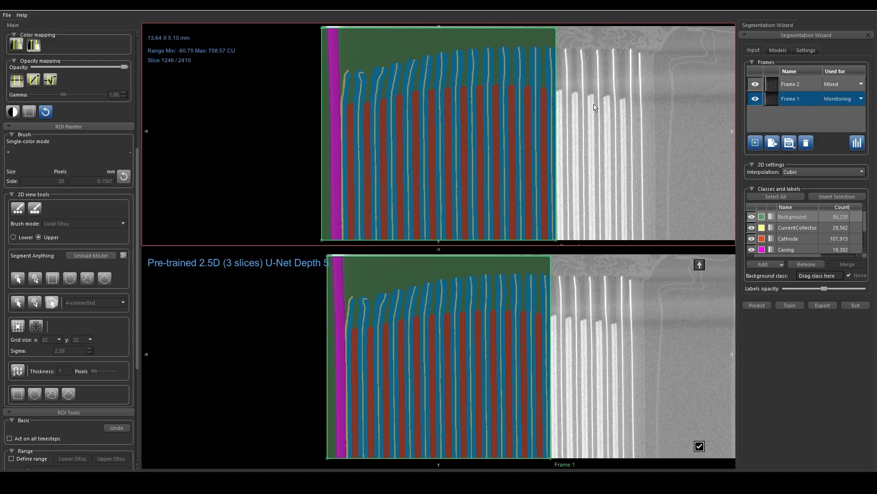
mouse_move(594, 96)
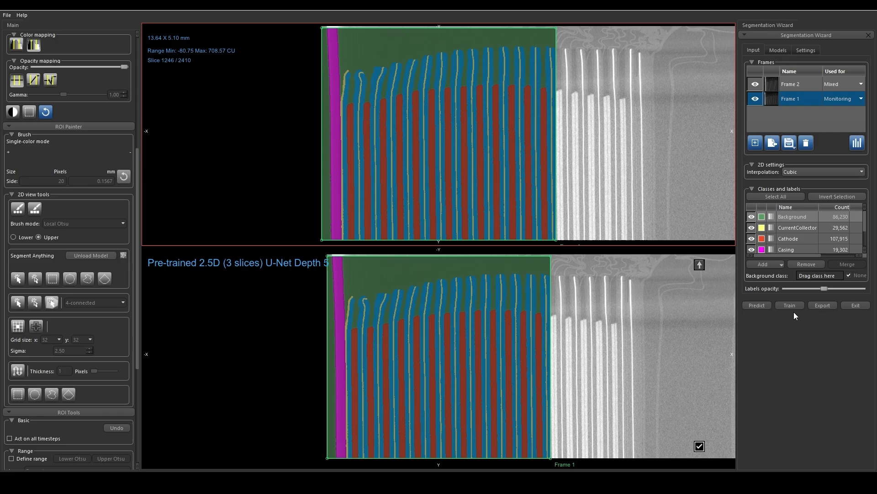
mouse_move(773, 328)
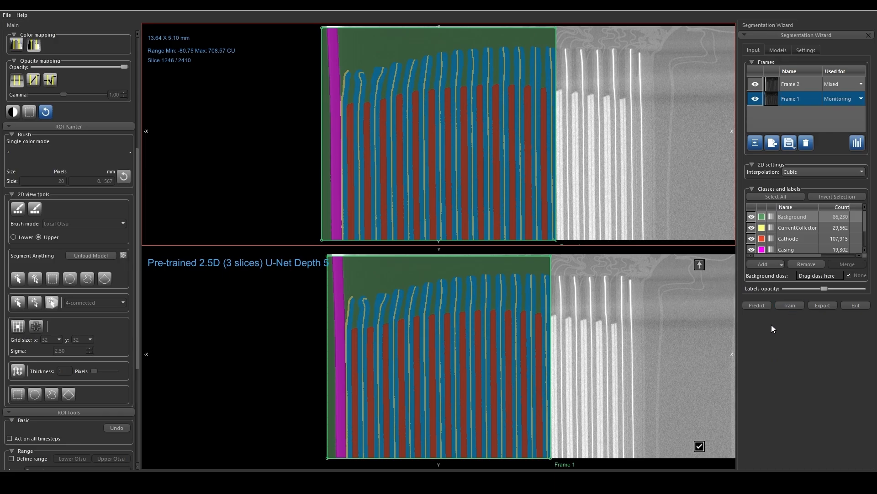
mouse_move(445, 340)
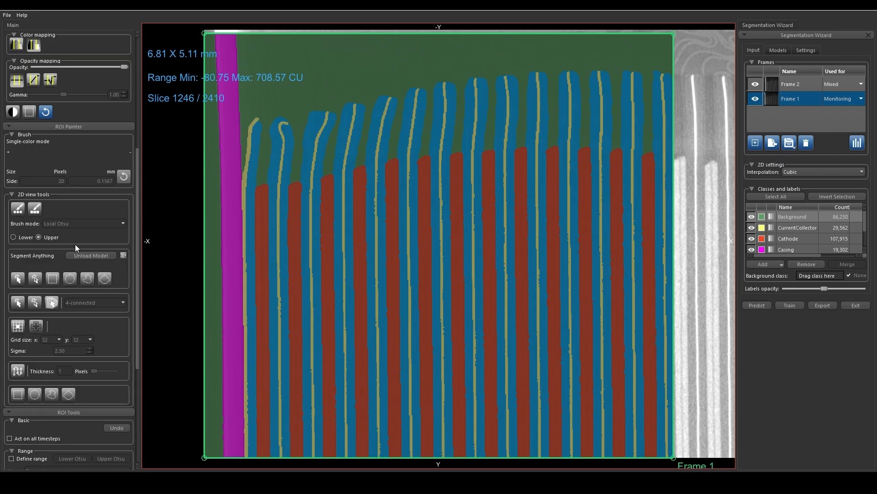
left_click(17, 208)
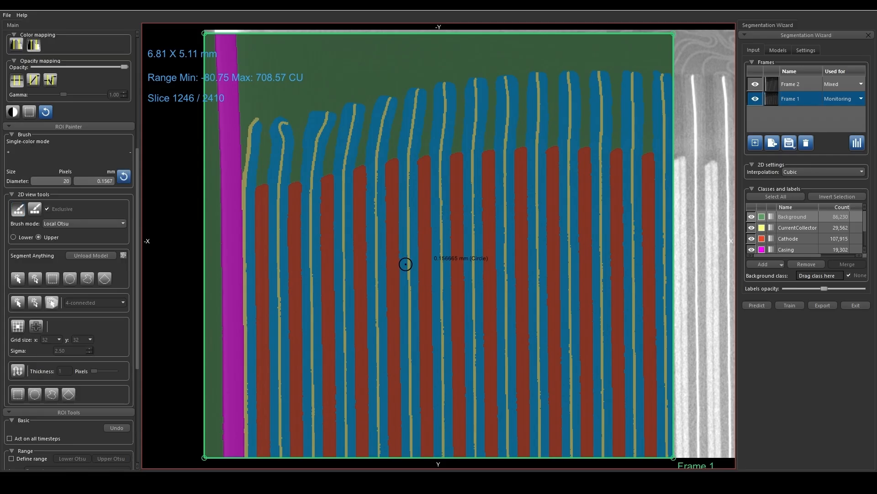
mouse_move(427, 203)
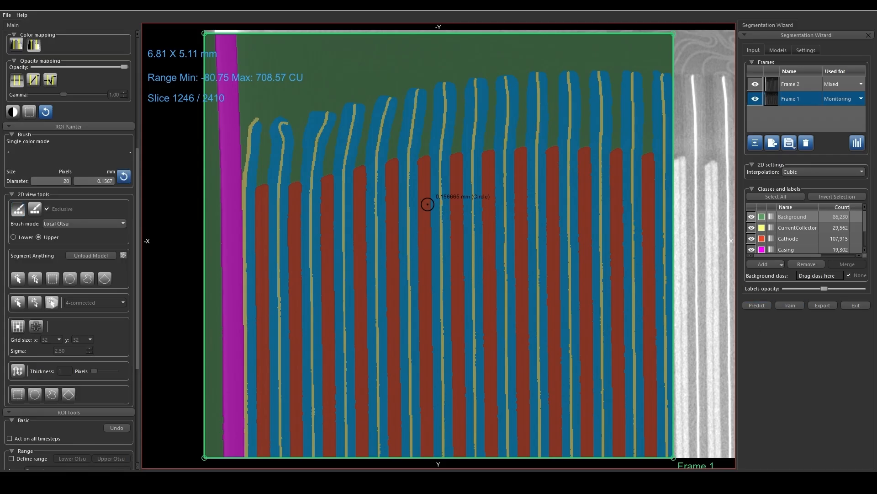
mouse_move(458, 269)
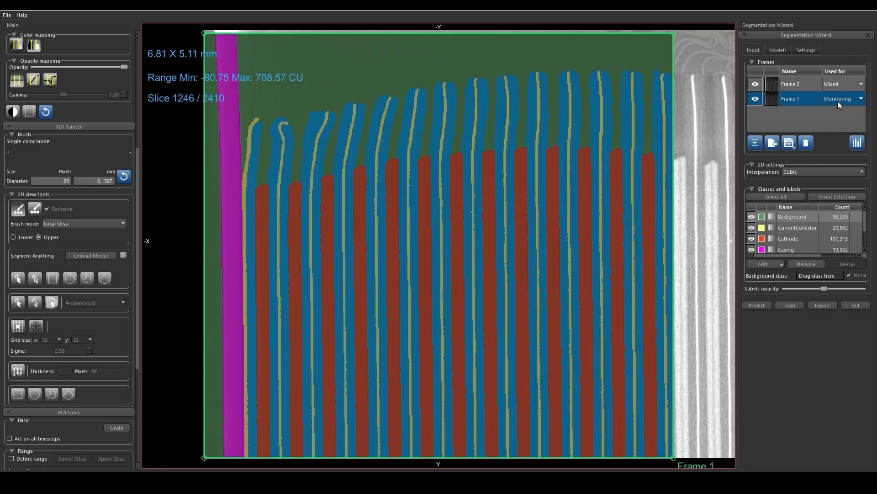
left_click(842, 99)
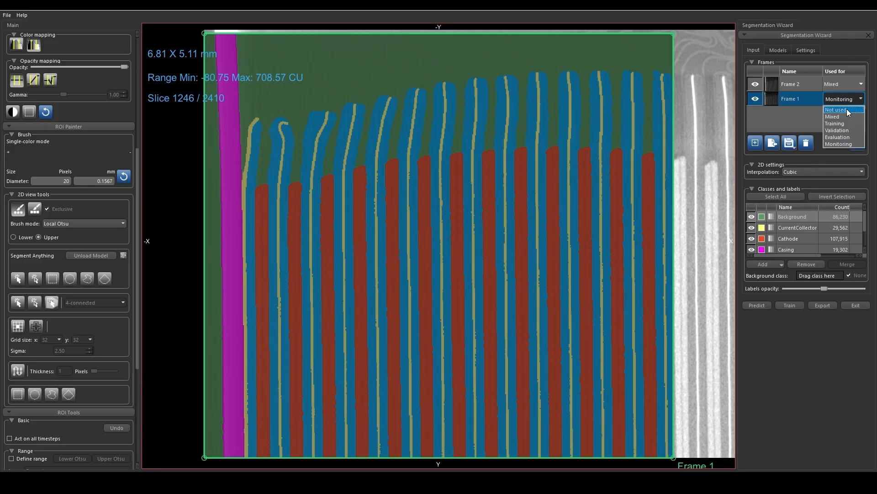
left_click(832, 116)
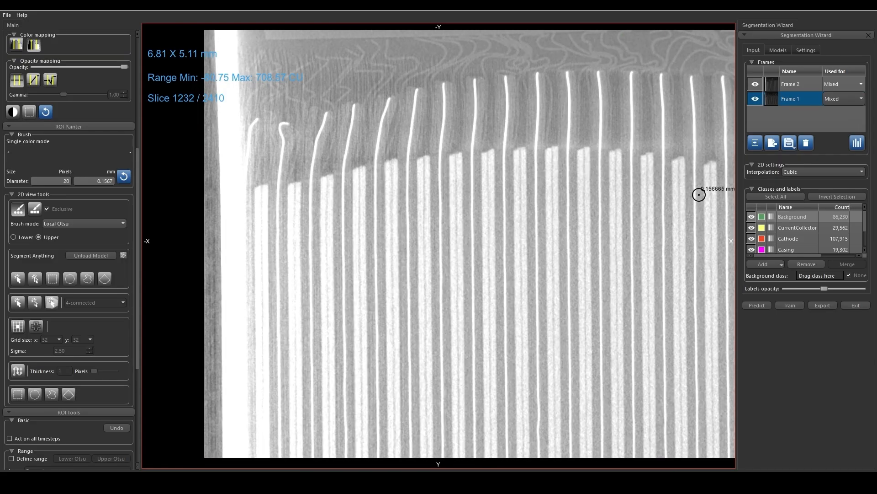
left_click(755, 143)
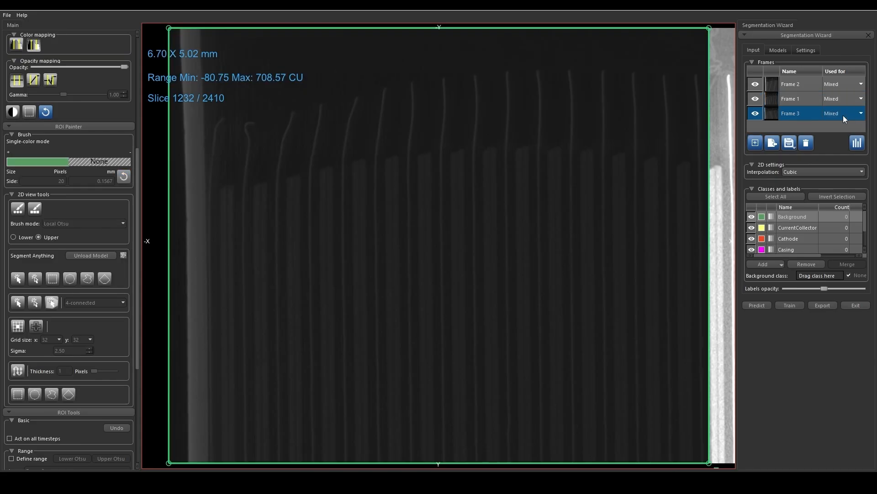
left_click(842, 113)
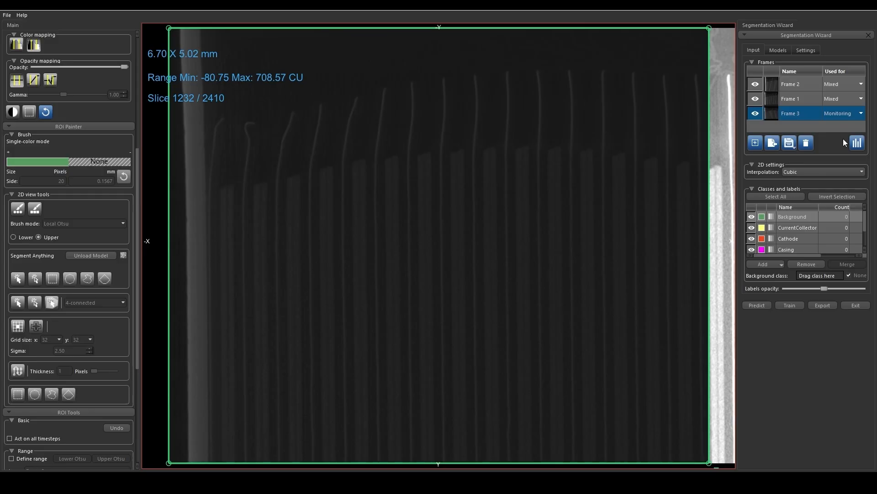
mouse_move(793, 105)
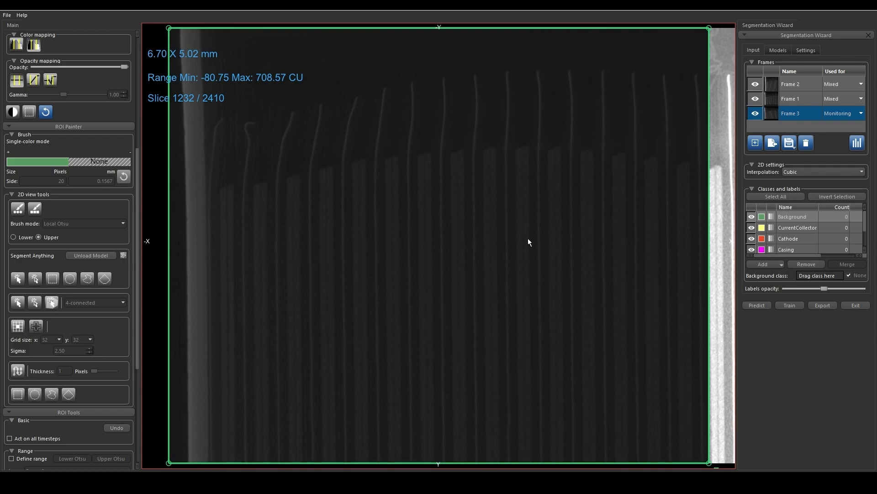
mouse_move(777, 286)
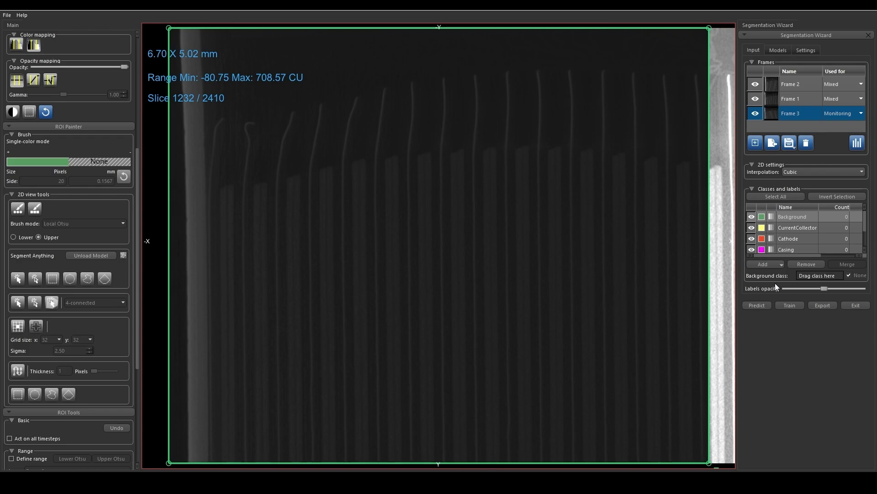
mouse_move(863, 318)
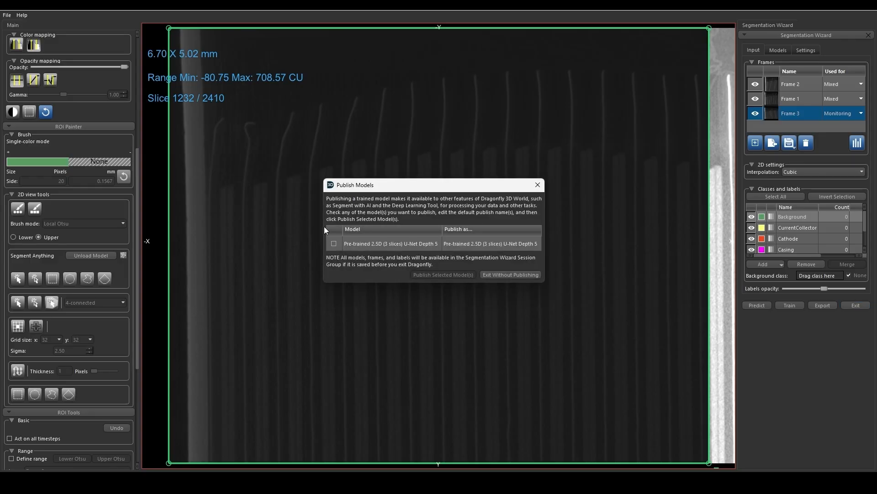
mouse_move(586, 246)
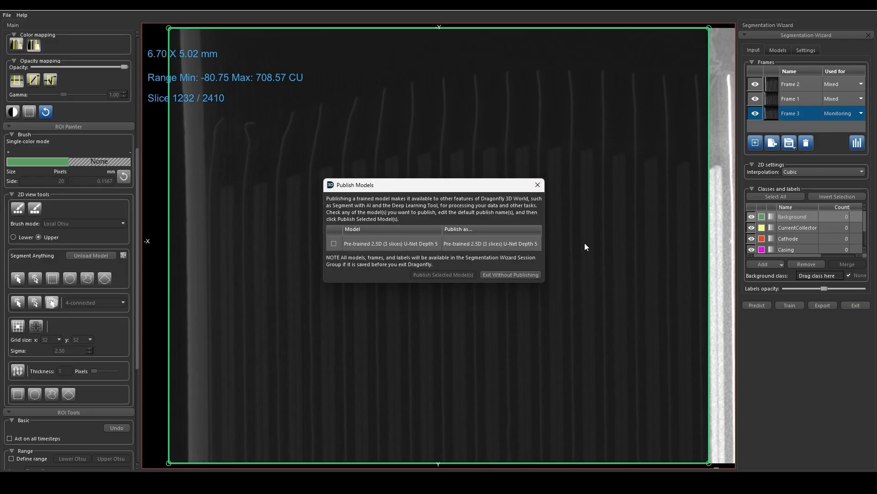
mouse_move(429, 180)
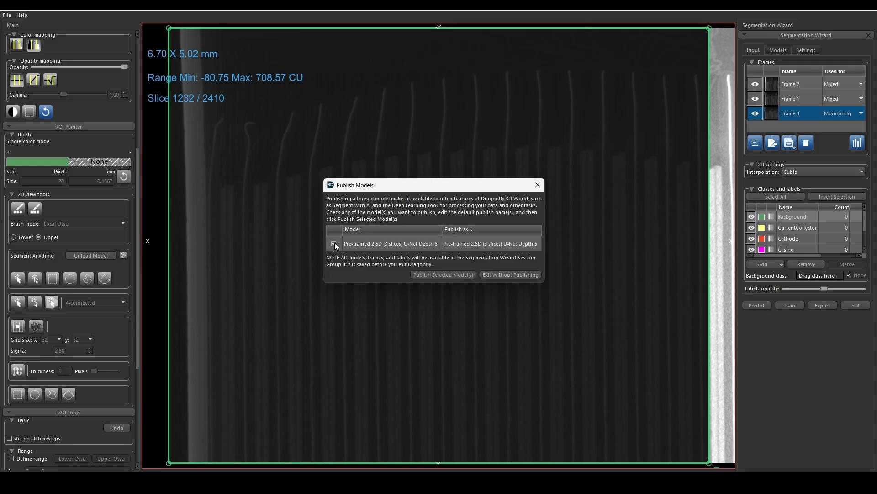
Publish the trained U-Net as '2025-07-24Battery' and acknowledge the success message
left_click(334, 244)
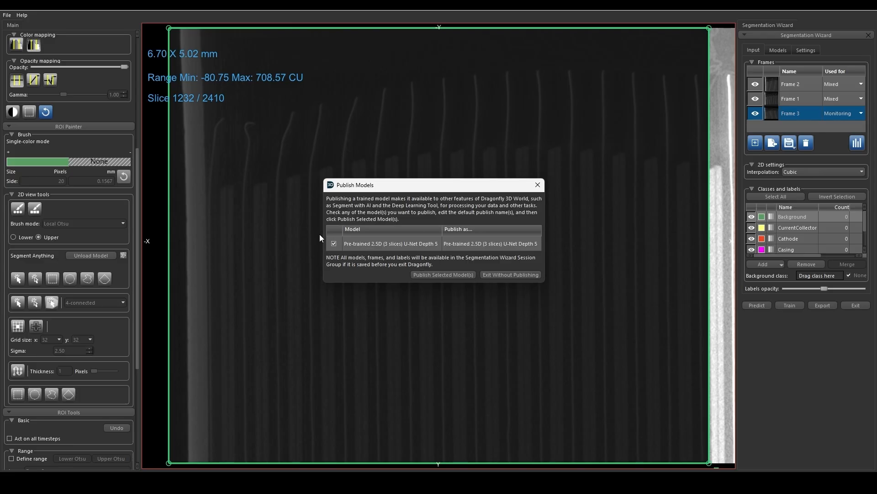
mouse_move(349, 259)
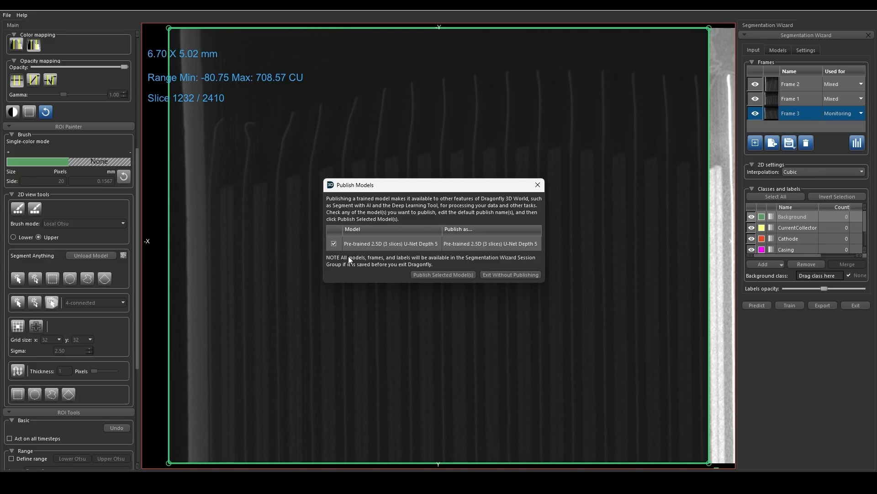
mouse_move(361, 232)
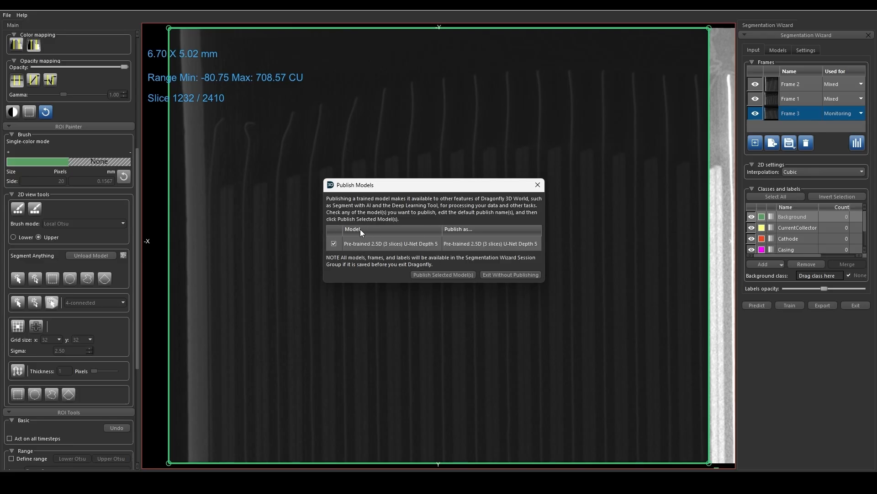
mouse_move(506, 250)
type("2025-")
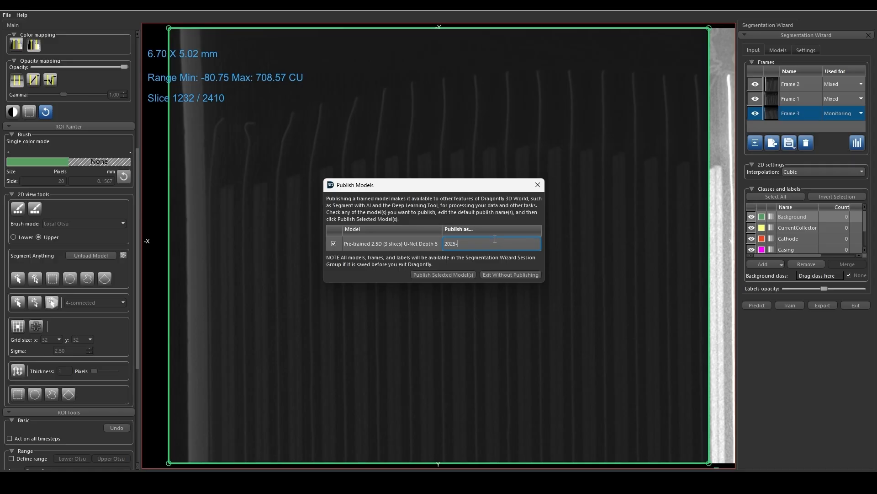
type("07")
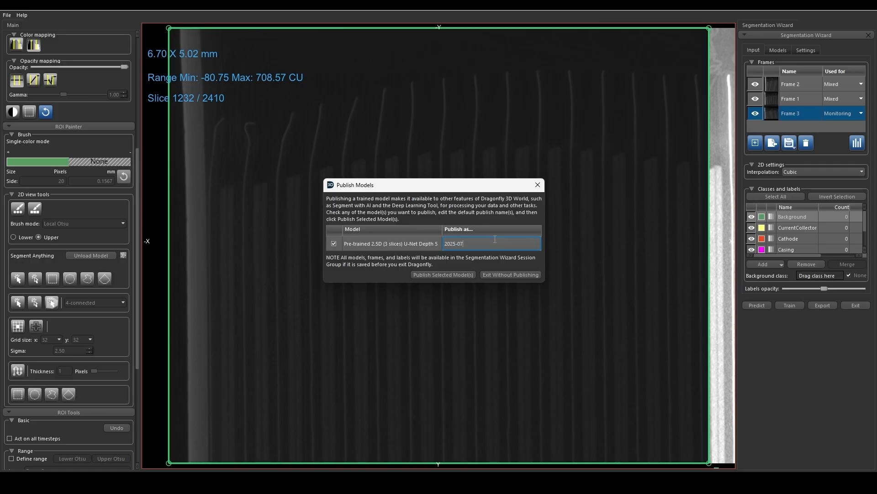
type("-24")
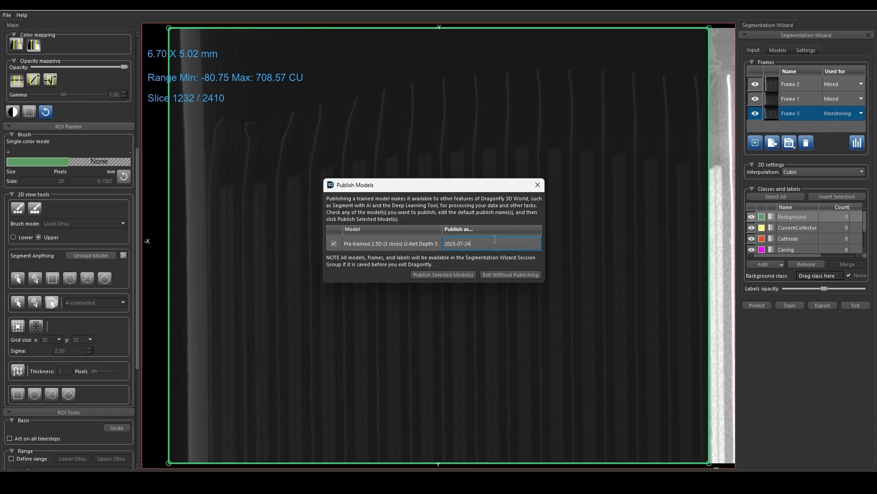
type("Battery")
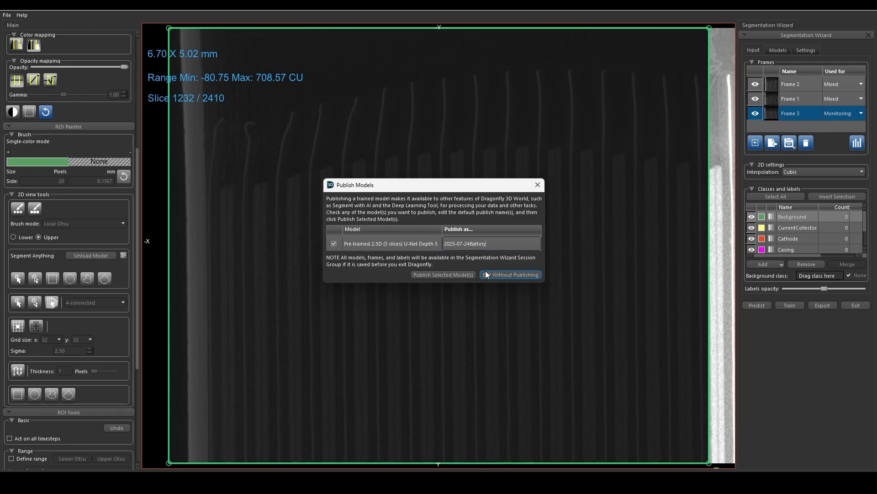
left_click(443, 275)
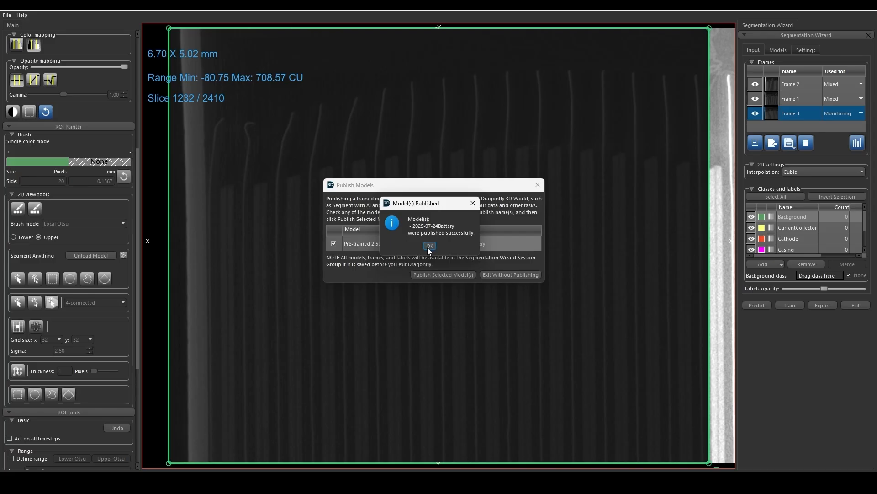
left_click(429, 246)
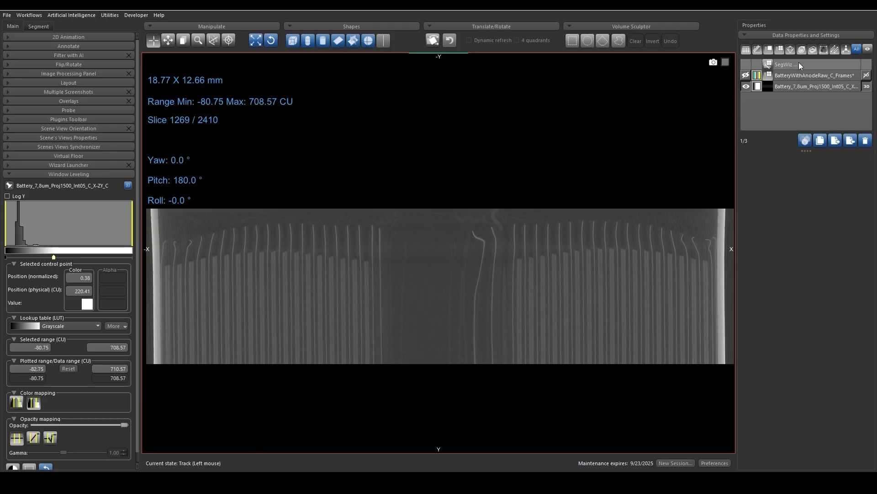
Switch to the Segment tab to show the Segment with AI panel
right_click(783, 64)
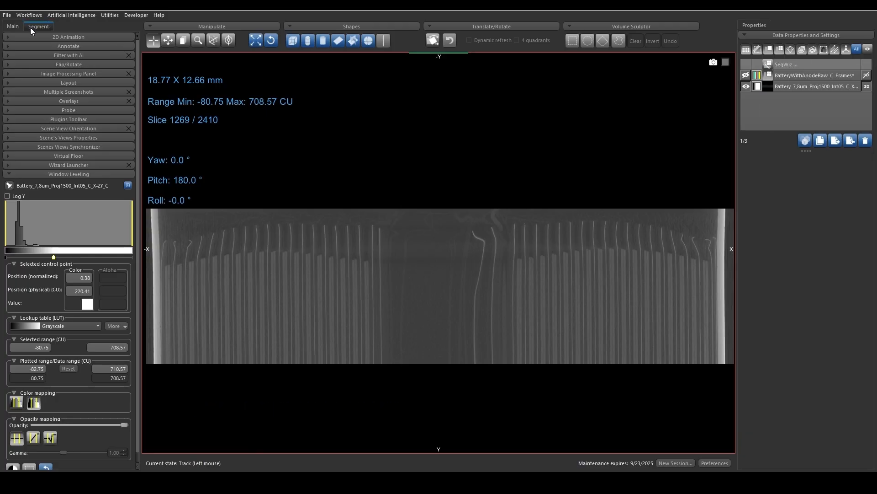
left_click(38, 26)
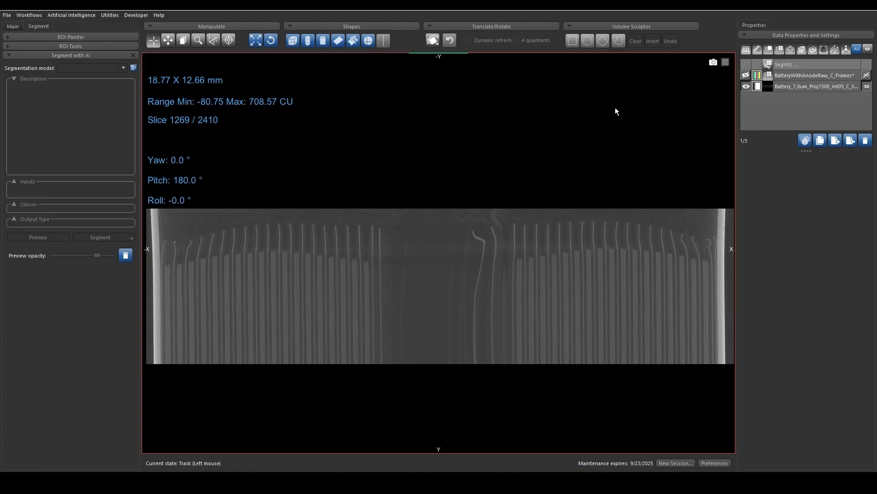
mouse_move(465, 154)
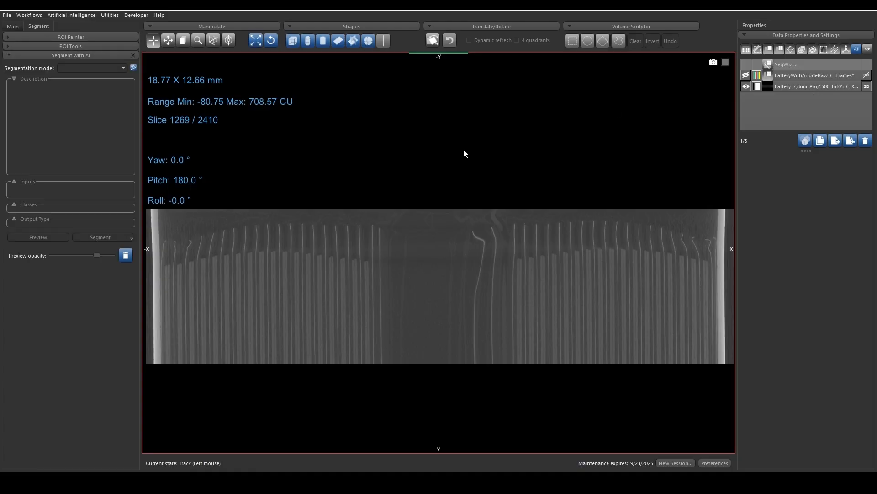
mouse_move(431, 247)
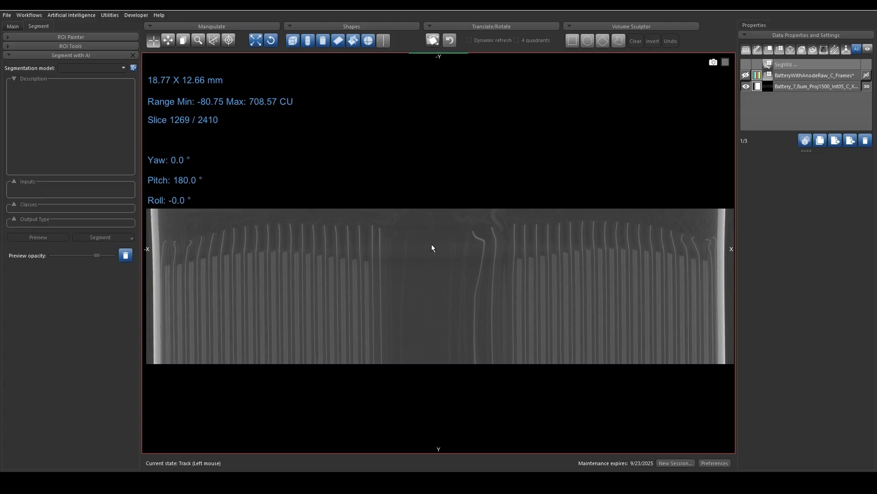
mouse_move(113, 362)
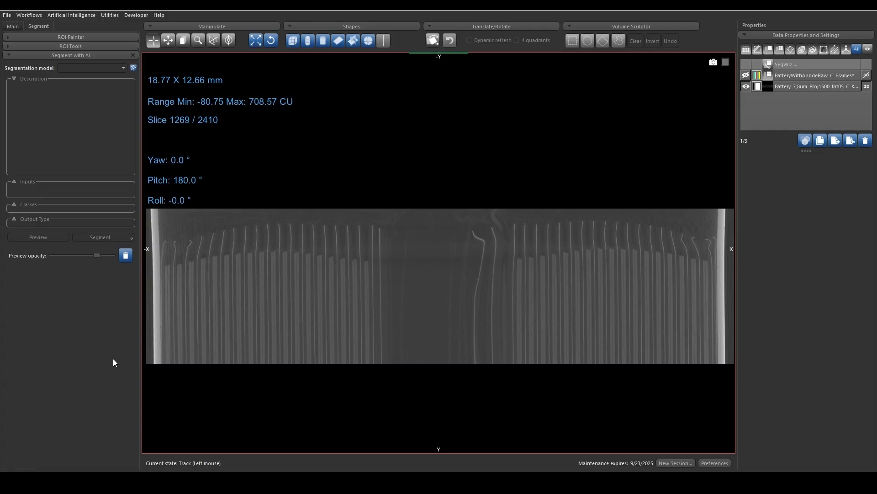
mouse_move(791, 89)
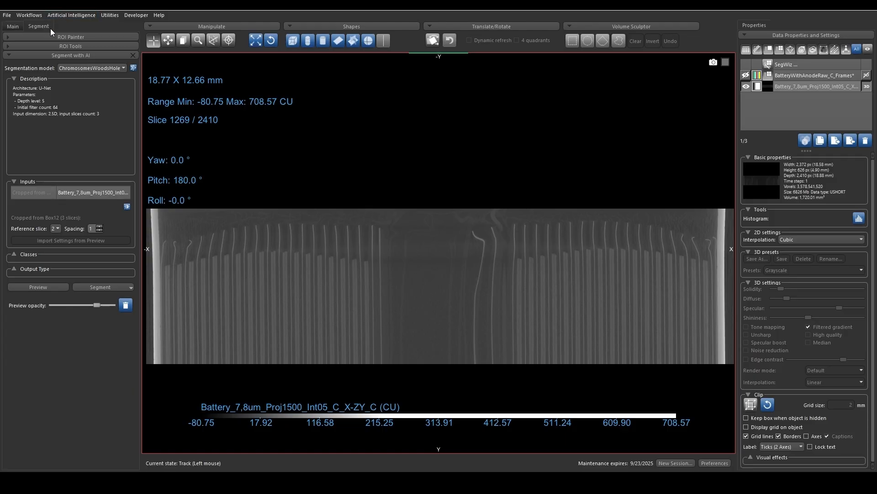
mouse_move(70, 65)
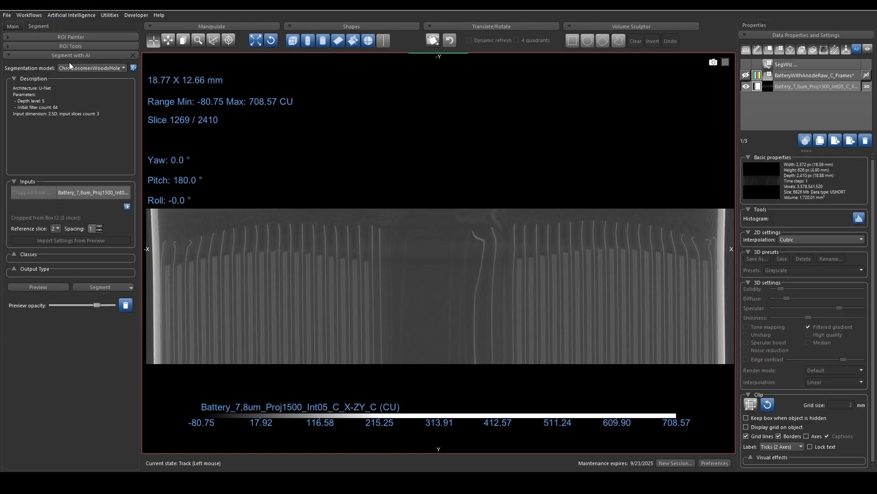
Select the 2025-07-24Battery model, preview the slice, then segment the full dataset
left_click(90, 67)
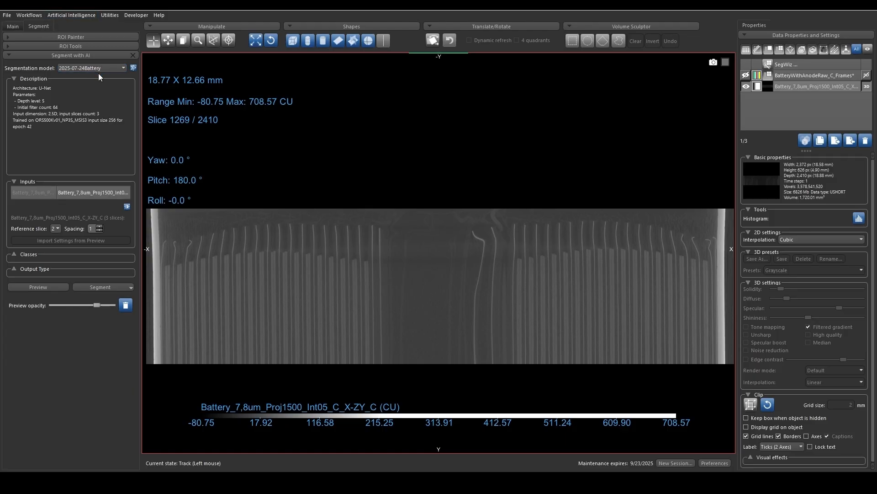
mouse_move(105, 68)
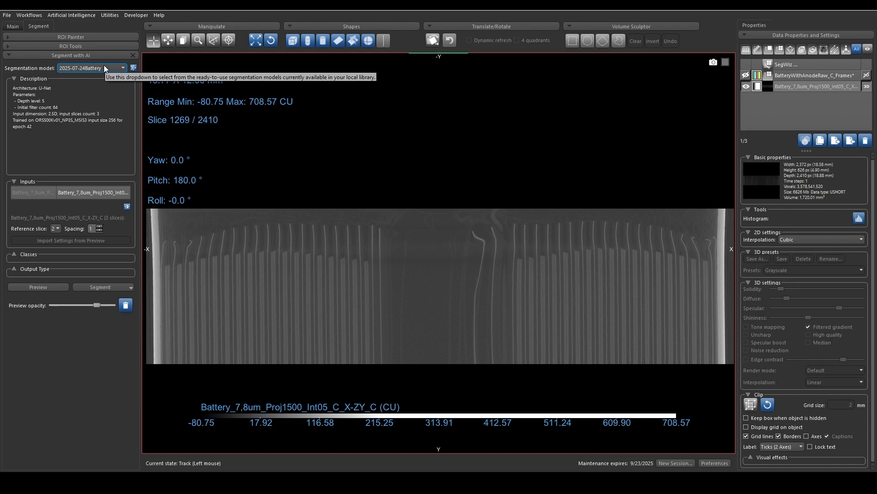
mouse_move(690, 151)
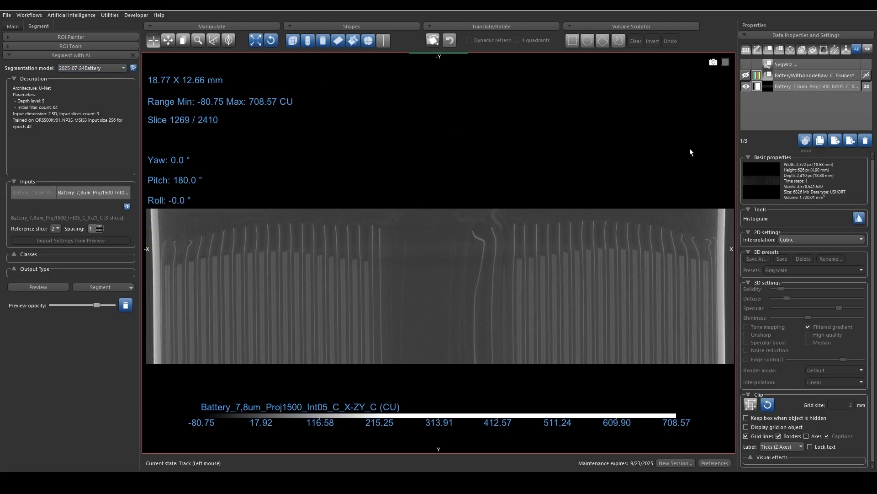
left_click(37, 287)
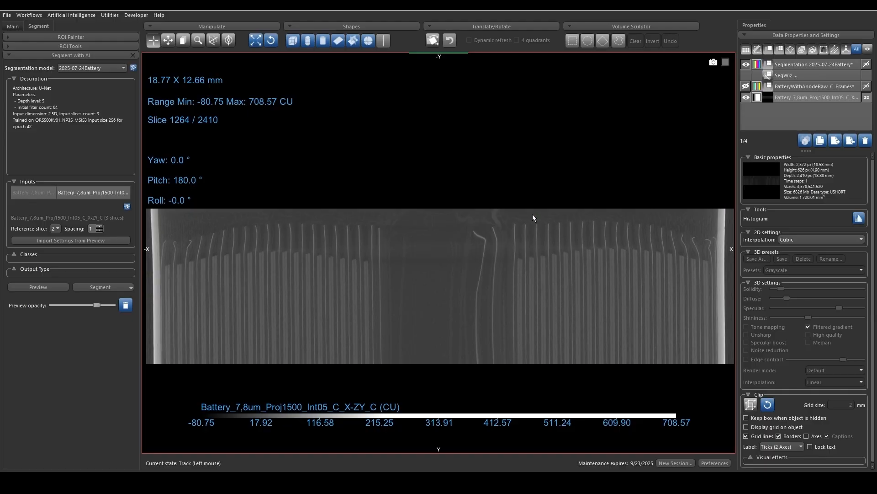
left_click(812, 64)
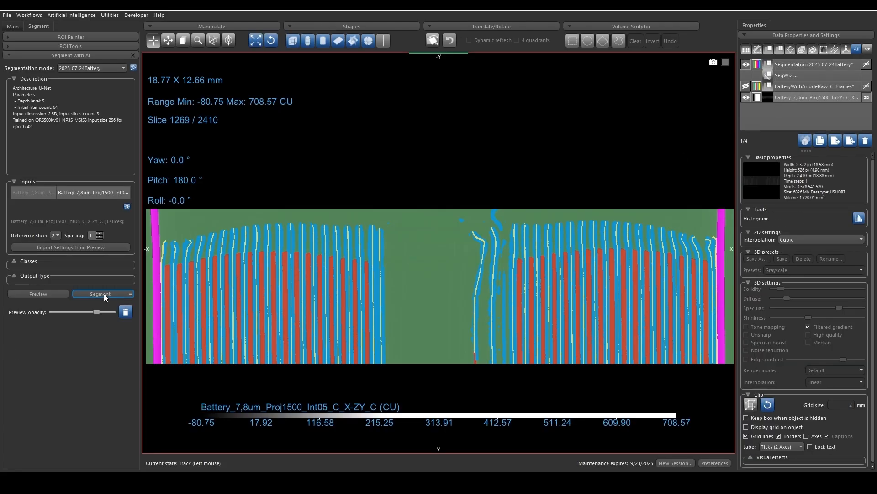
left_click(131, 293)
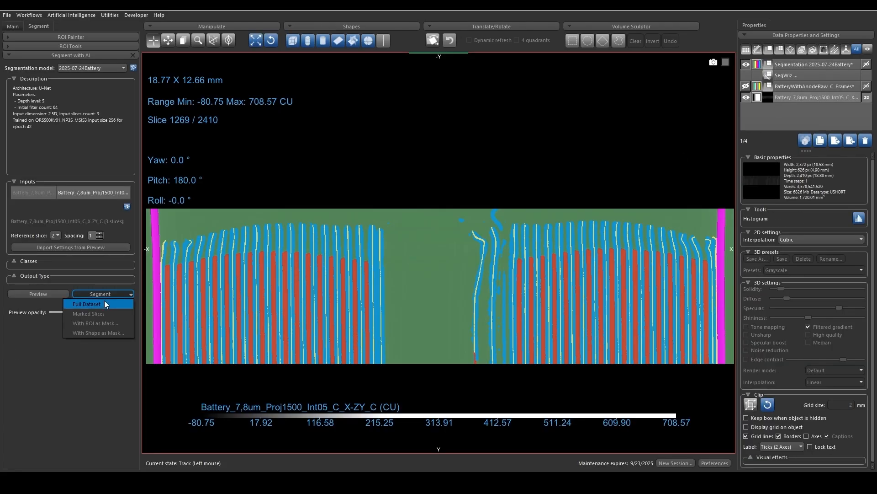
left_click(86, 304)
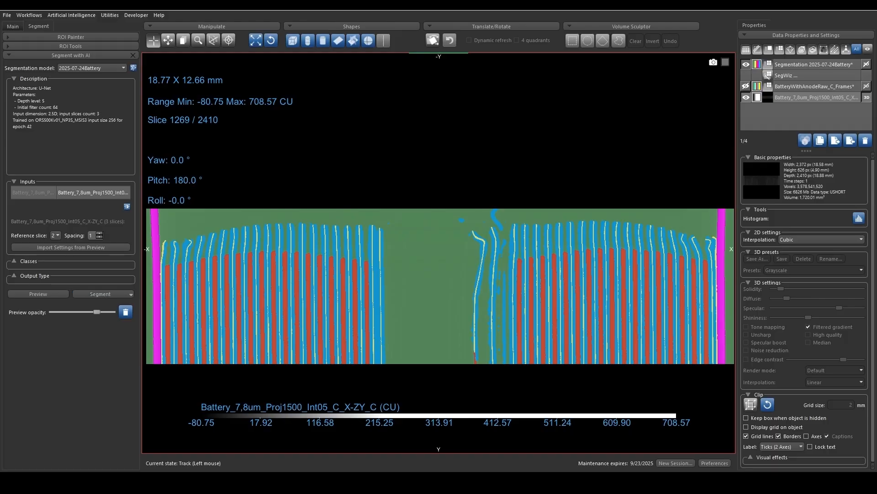